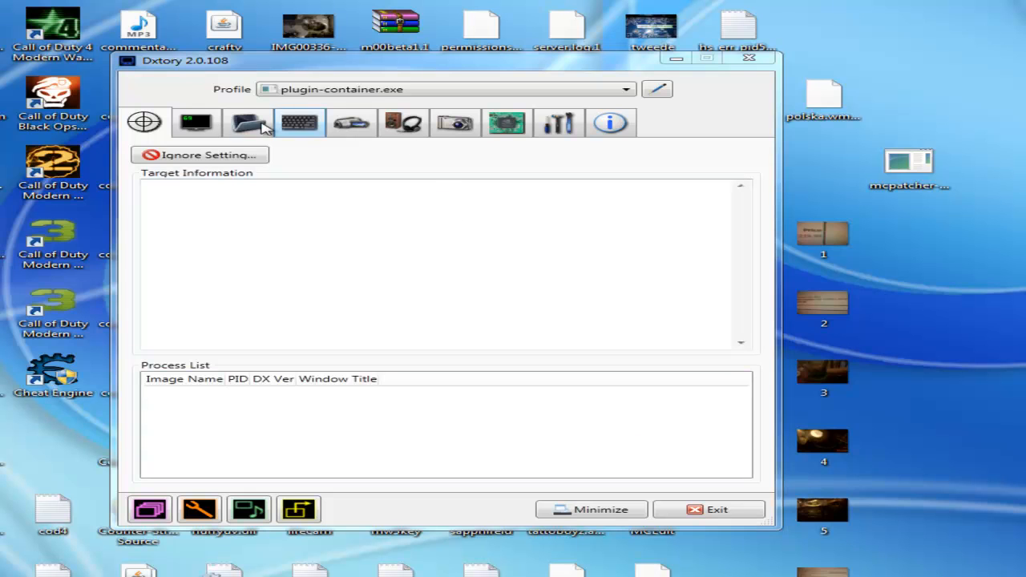
- Show the overlay settings with video FPS, write-file FPS and record status enabled
click(195, 122)
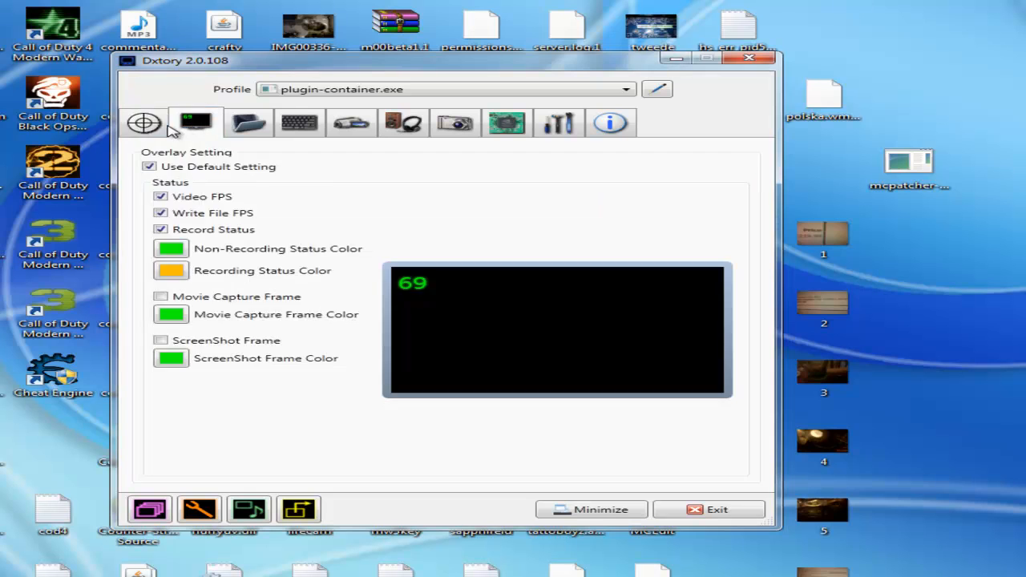
click(144, 123)
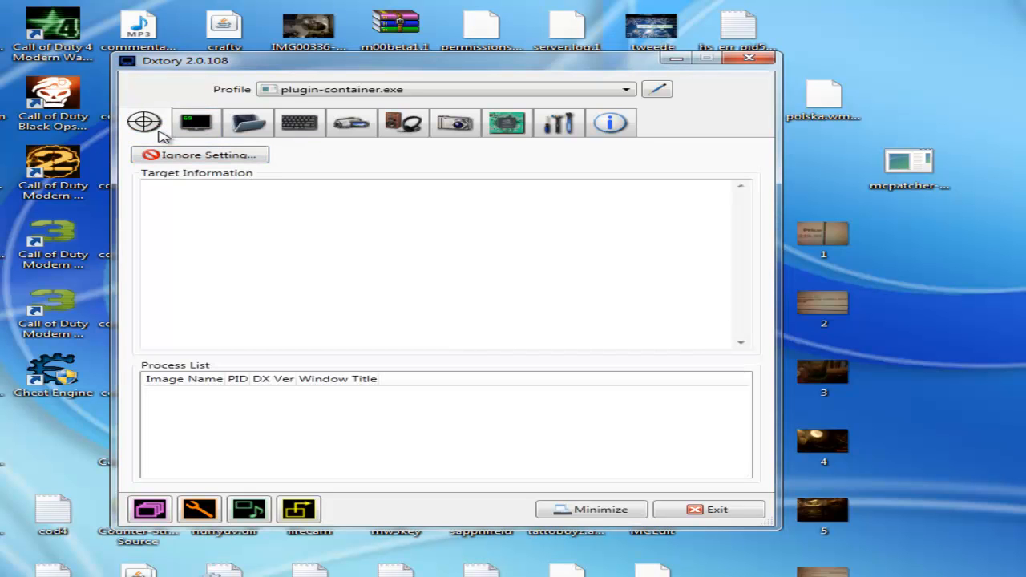
mouse_move(269, 151)
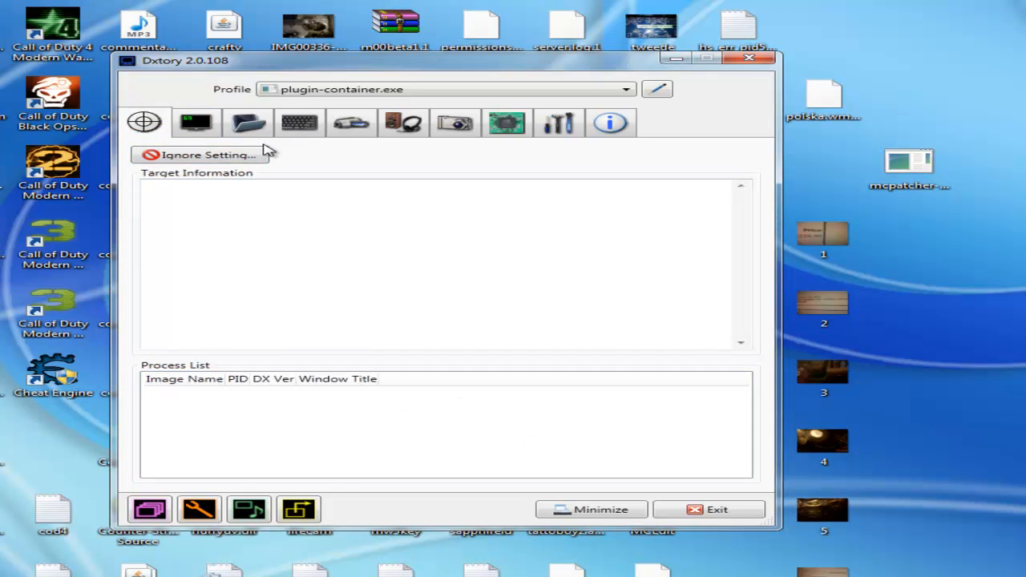
click(195, 122)
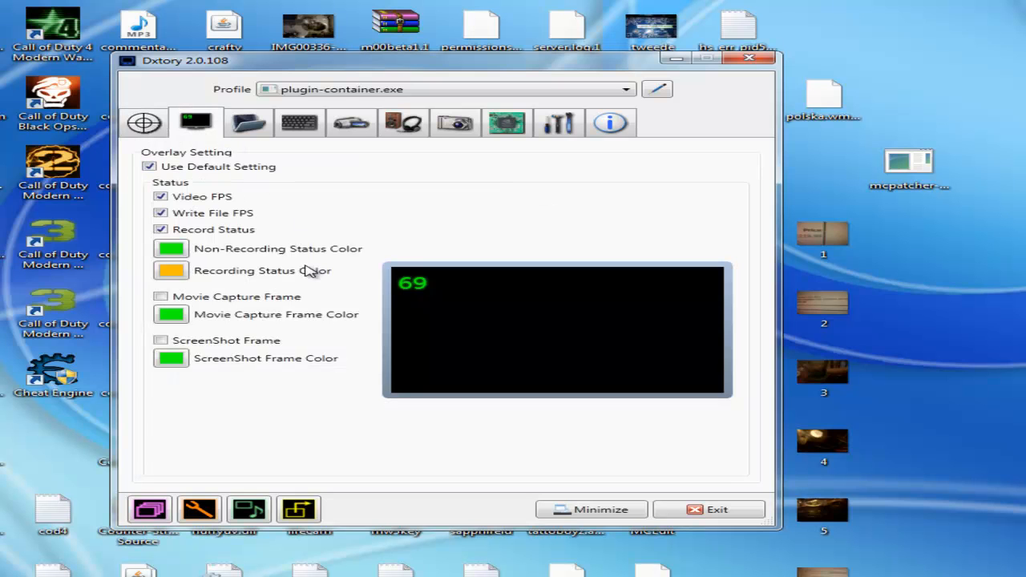
mouse_move(237, 176)
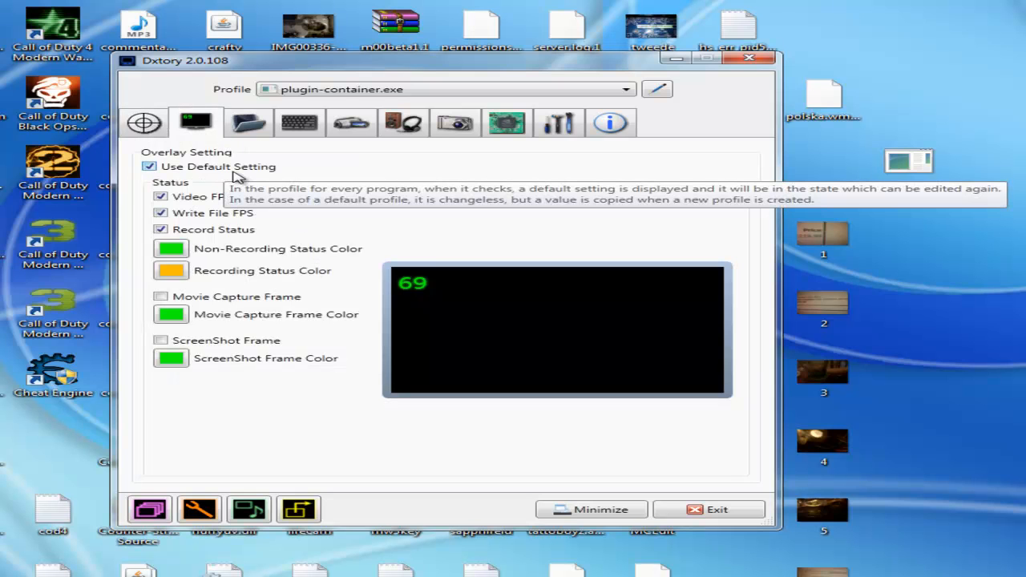
mouse_move(216, 198)
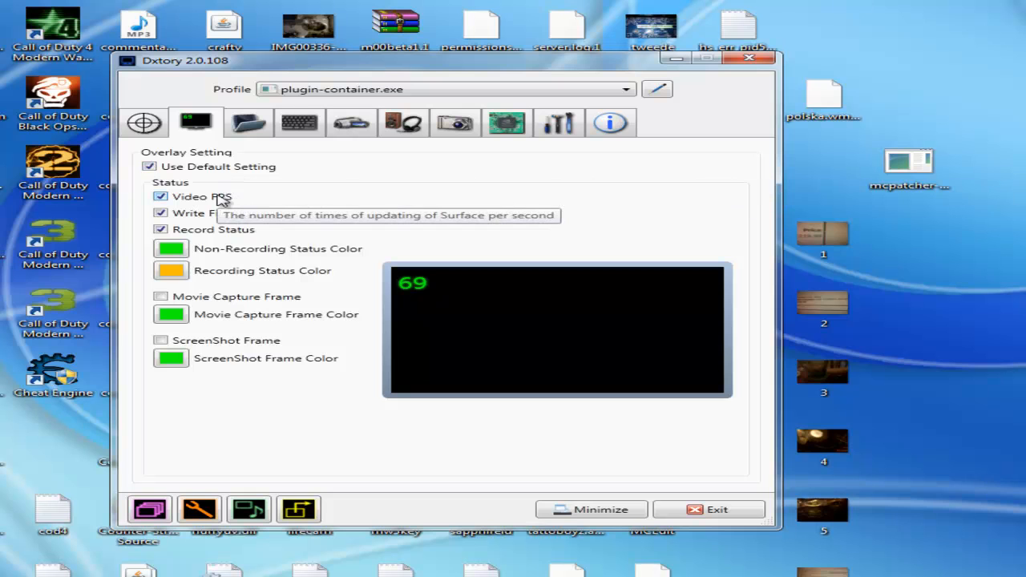
mouse_move(411, 287)
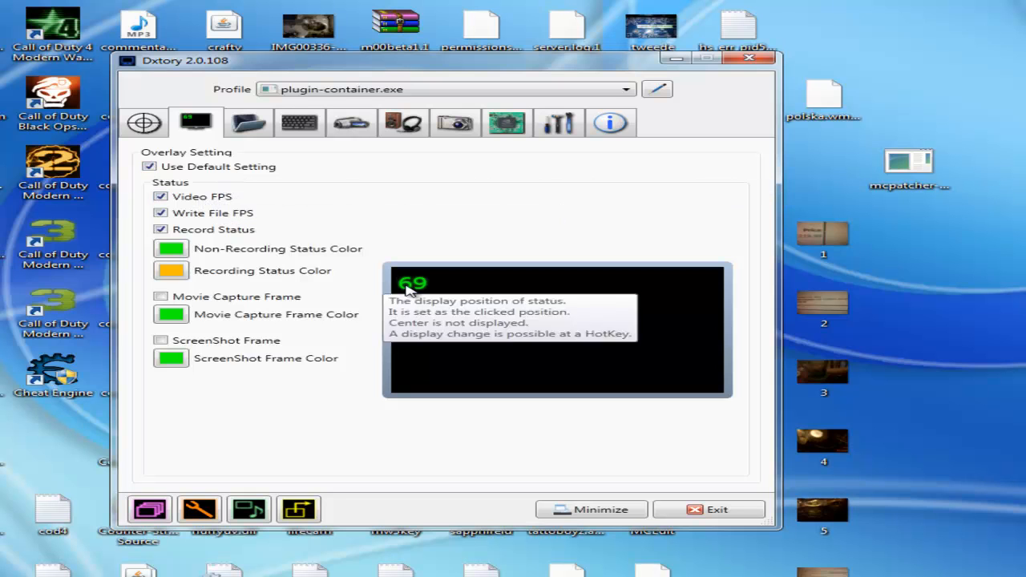
mouse_move(184, 253)
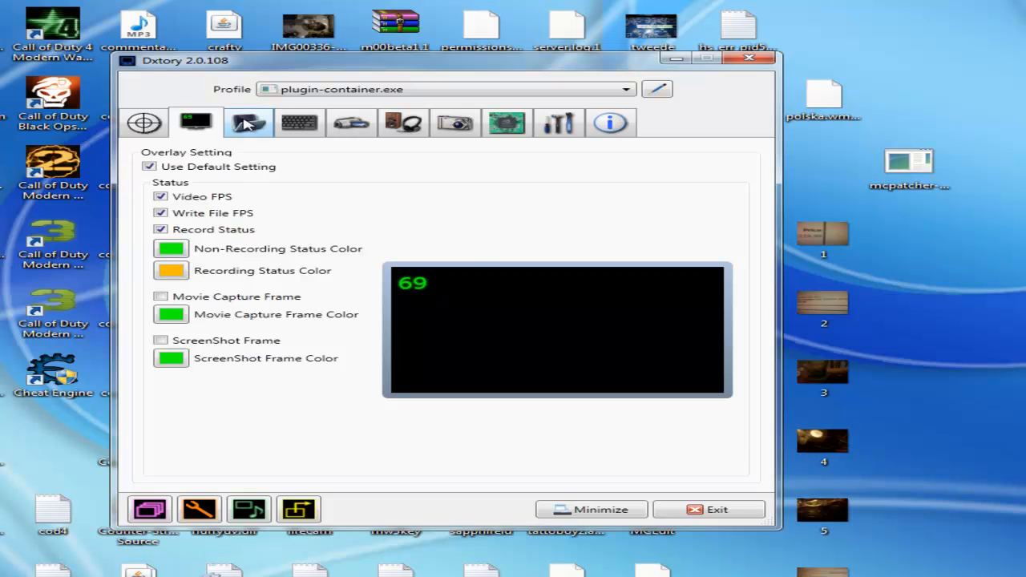
- Enter a 71 MB/sec write speed for the D:\Video's movie folder
click(248, 122)
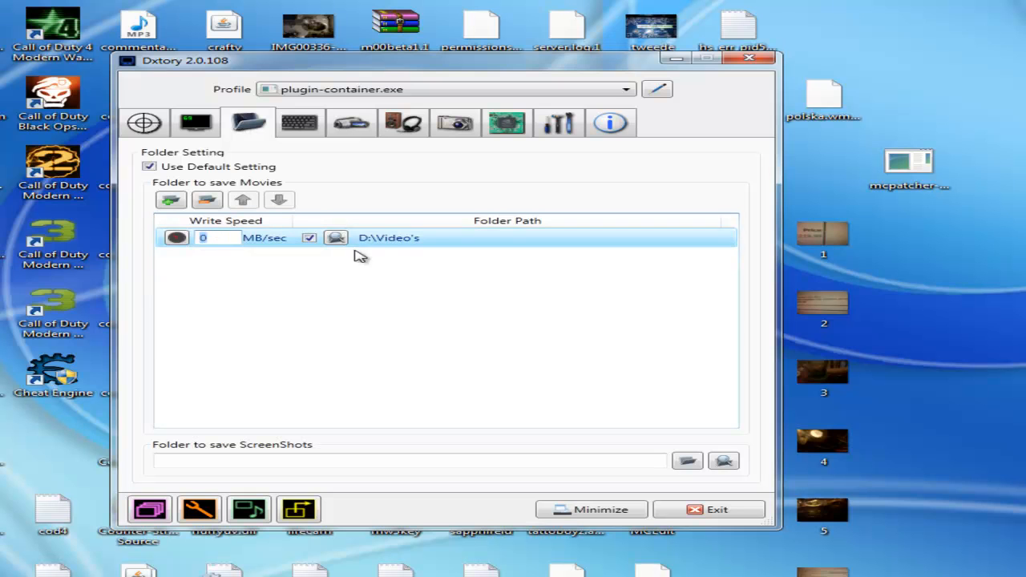
mouse_move(367, 255)
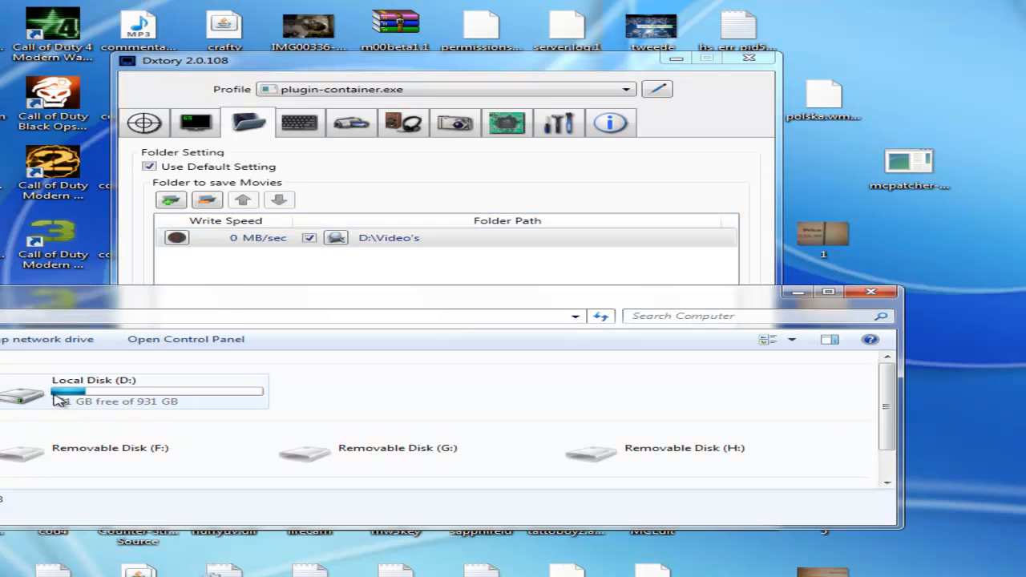
mouse_move(120, 405)
text(7)
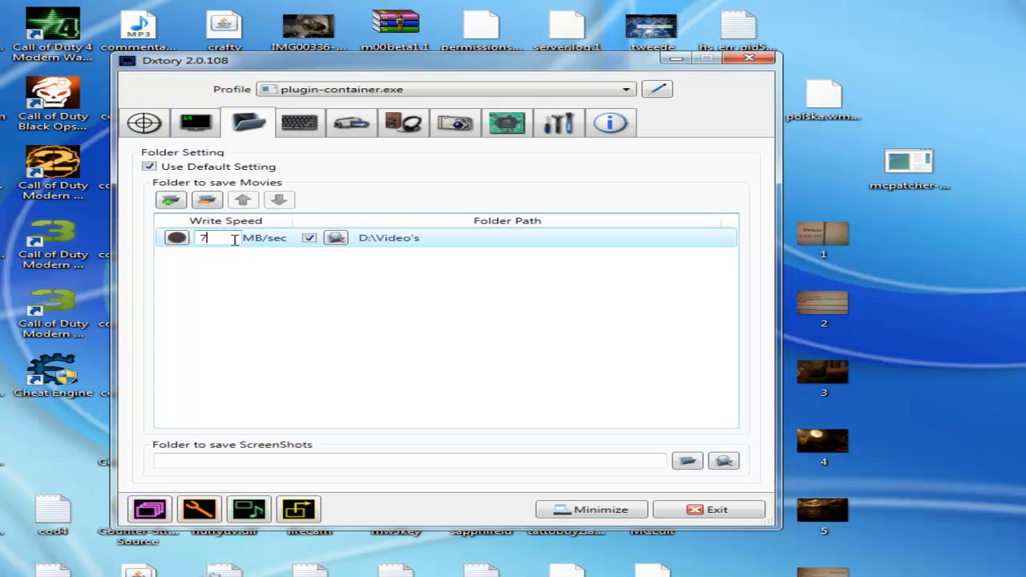
text(1)
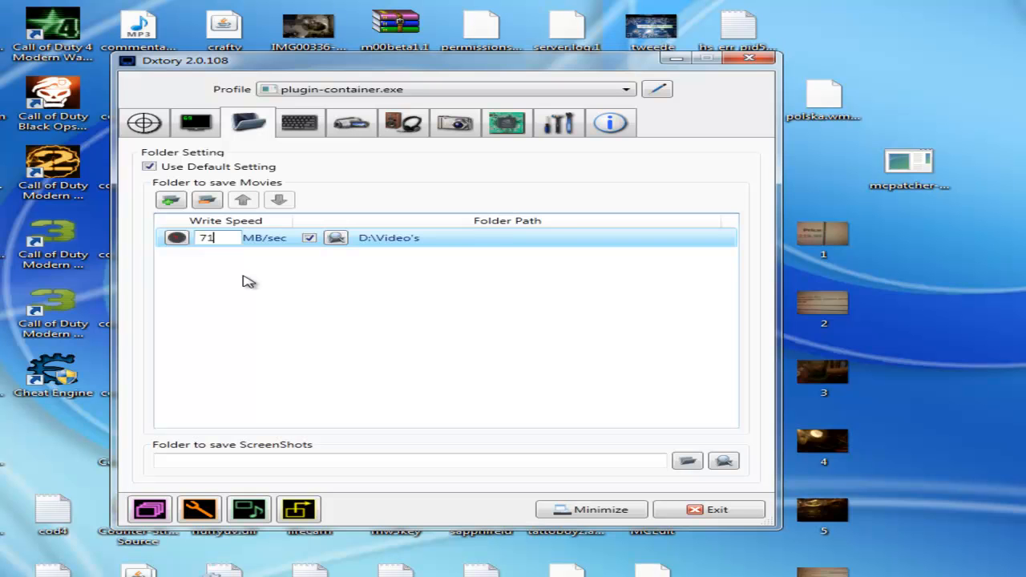
mouse_move(226, 271)
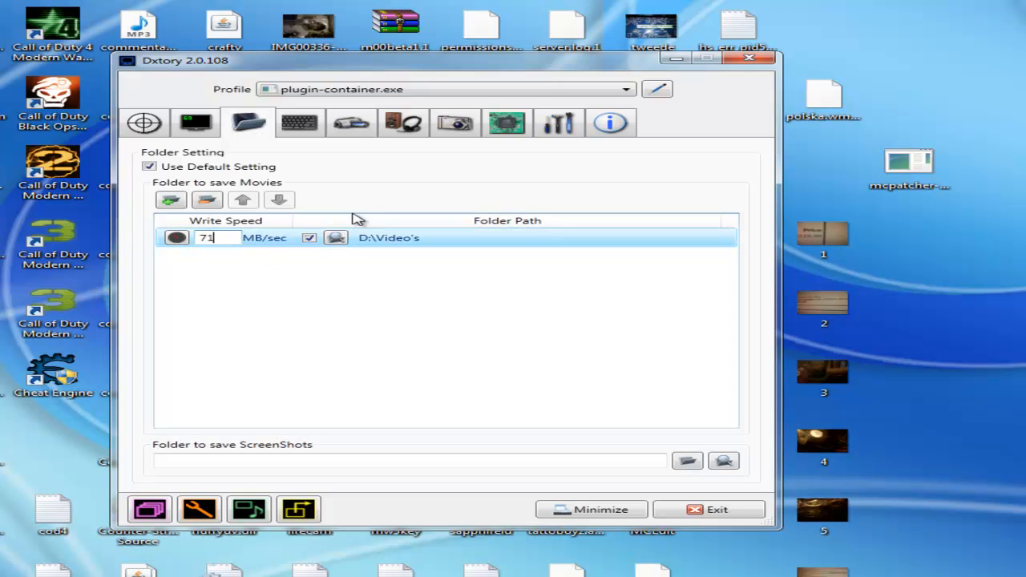
mouse_move(275, 273)
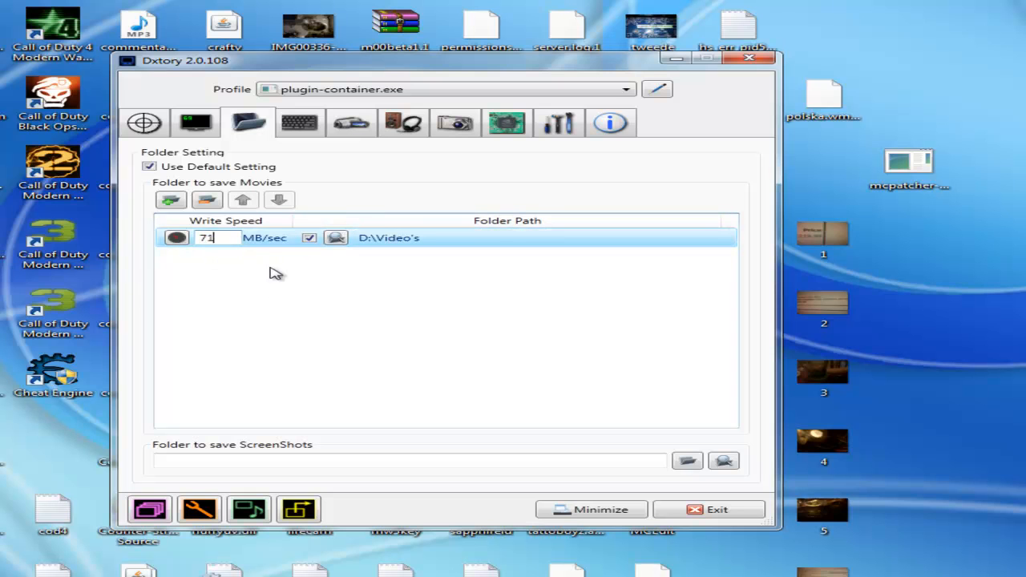
mouse_move(222, 281)
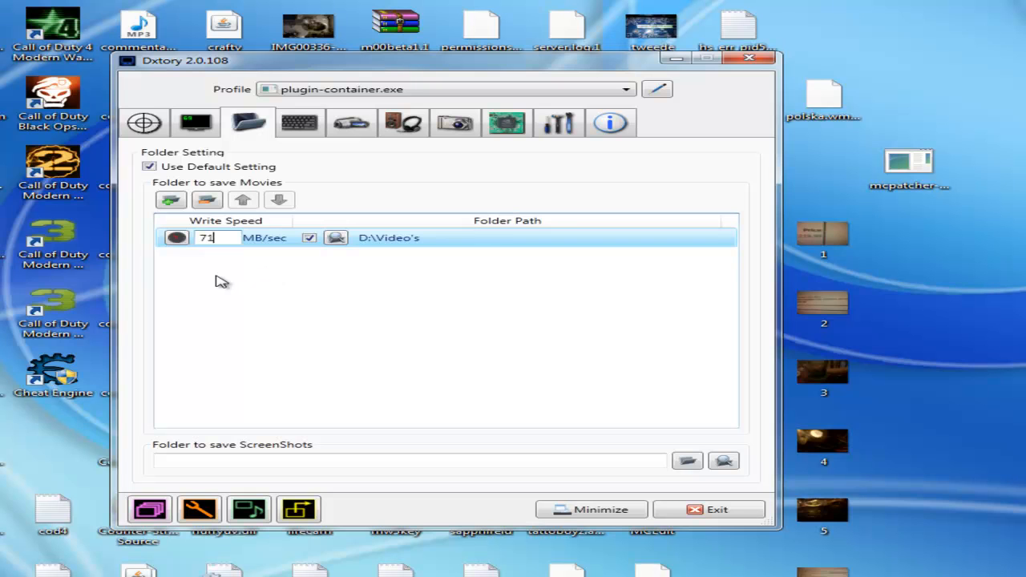
mouse_move(360, 182)
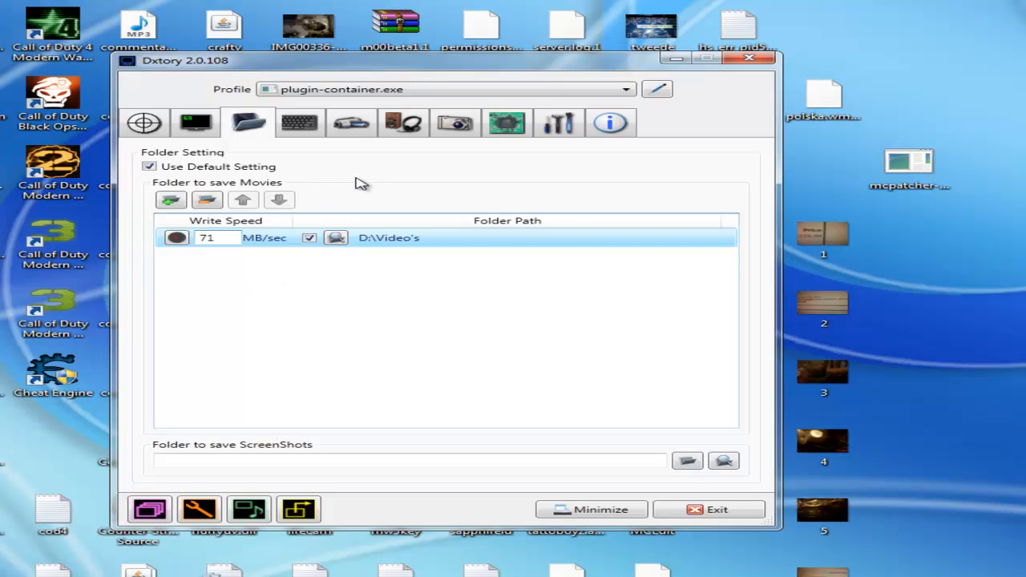
- Review the hotkeys: F9 starts/stops movie capture, F11 takes a screenshot
click(299, 123)
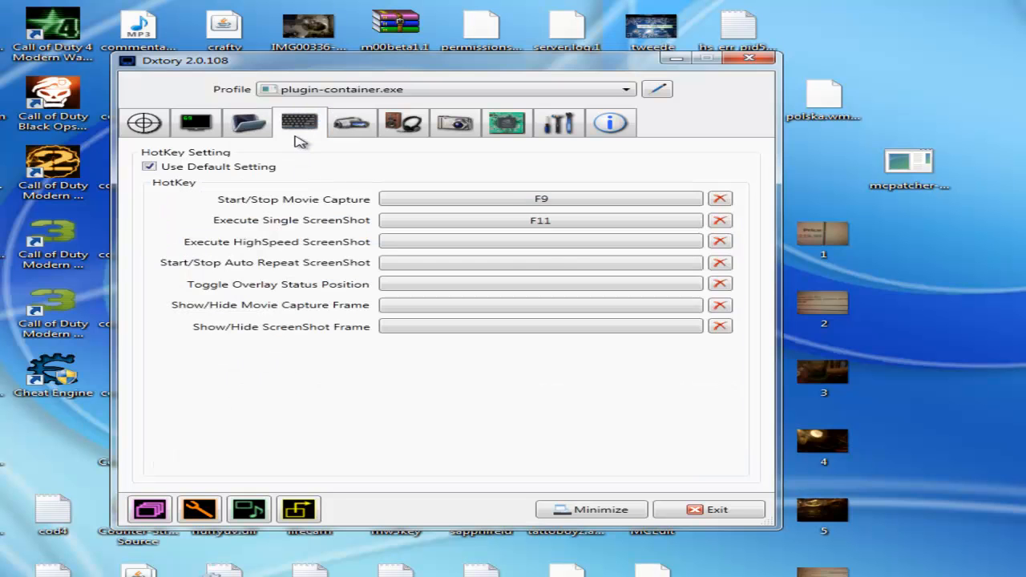
mouse_move(266, 178)
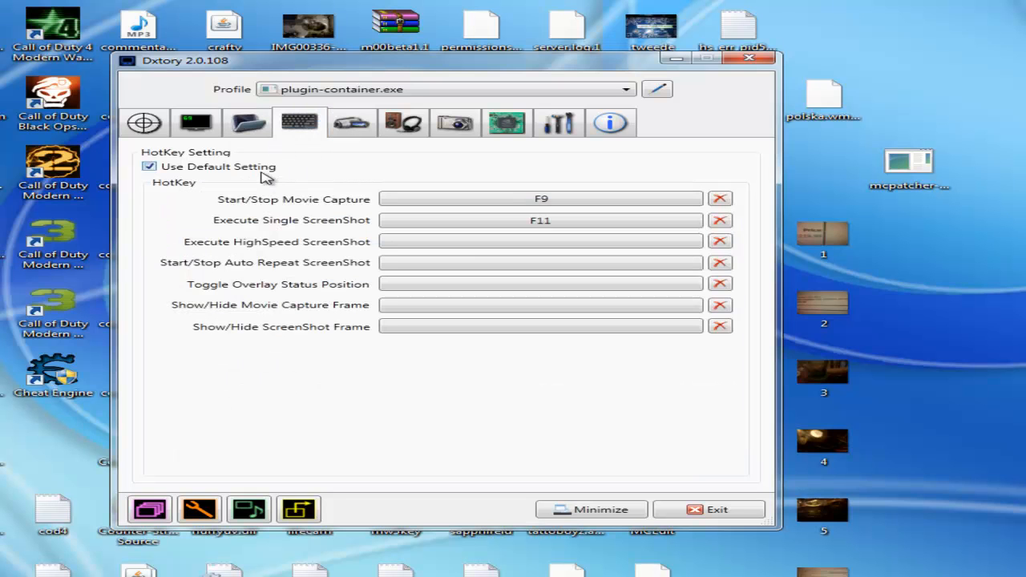
click(540, 198)
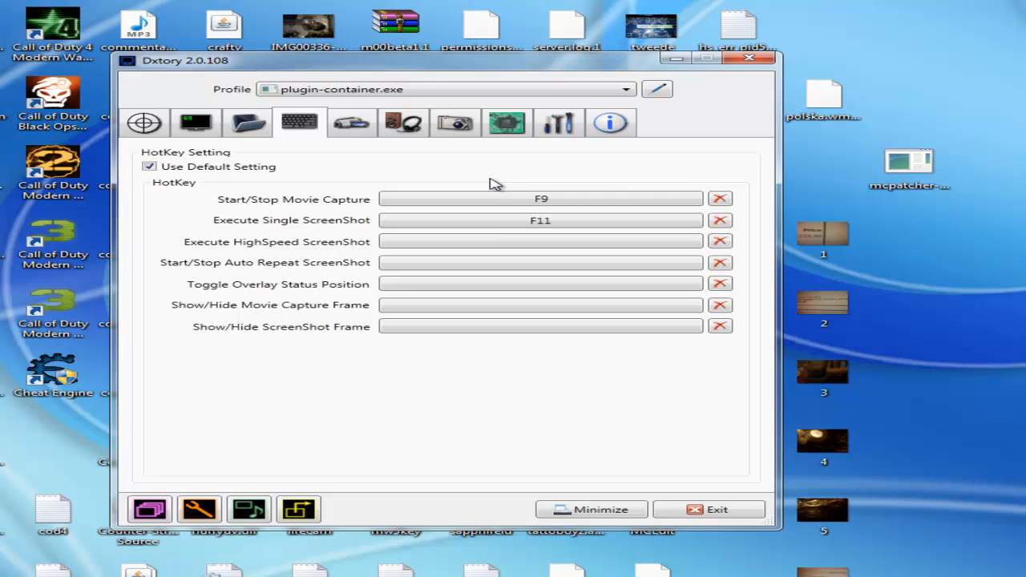
click(541, 220)
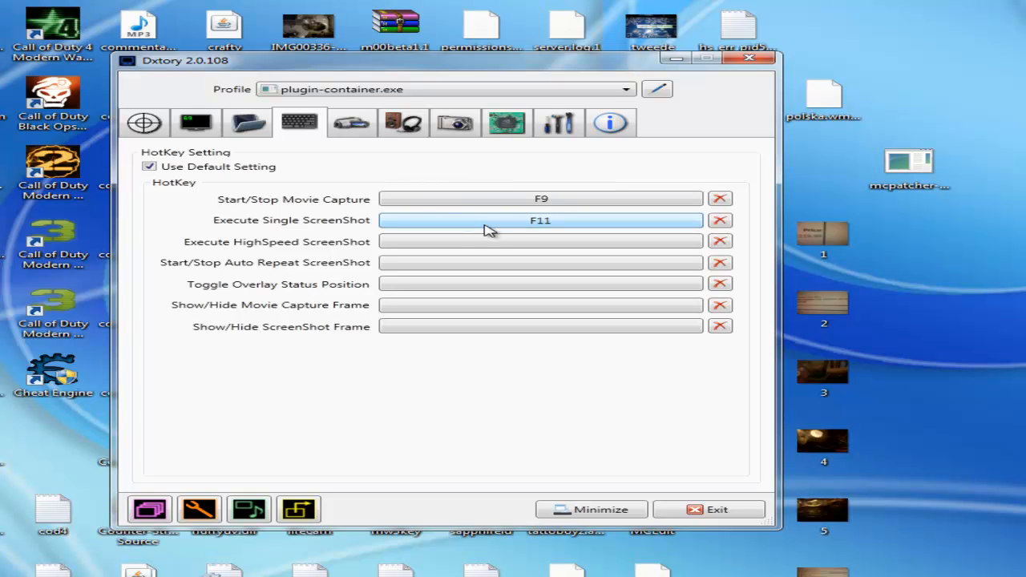
click(539, 241)
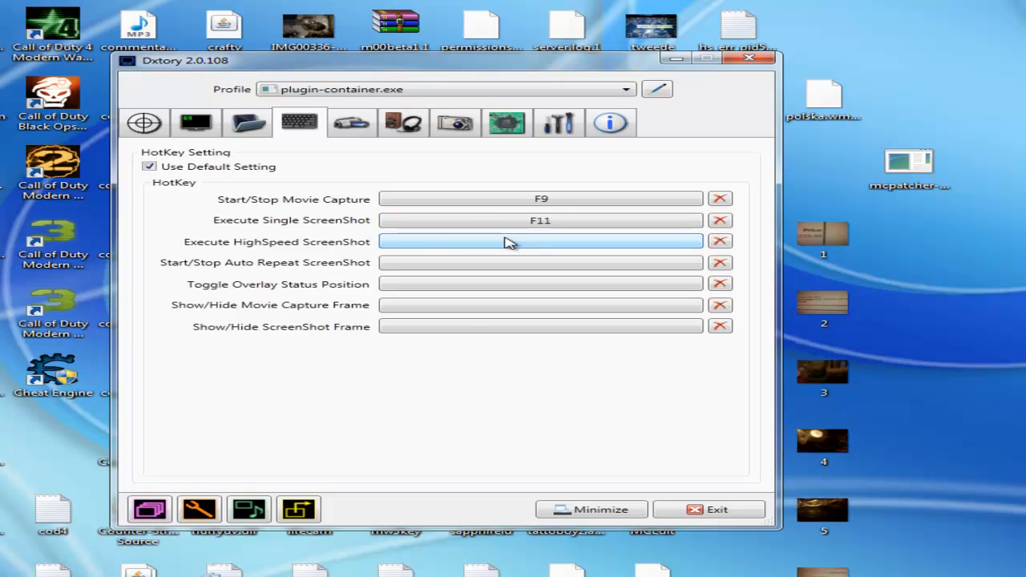
mouse_move(365, 252)
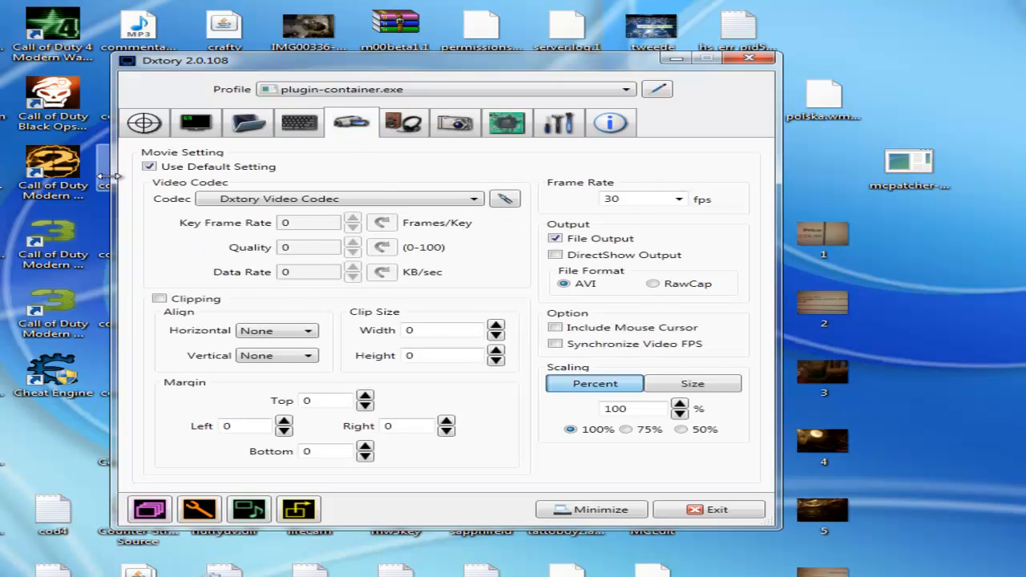
mouse_move(233, 171)
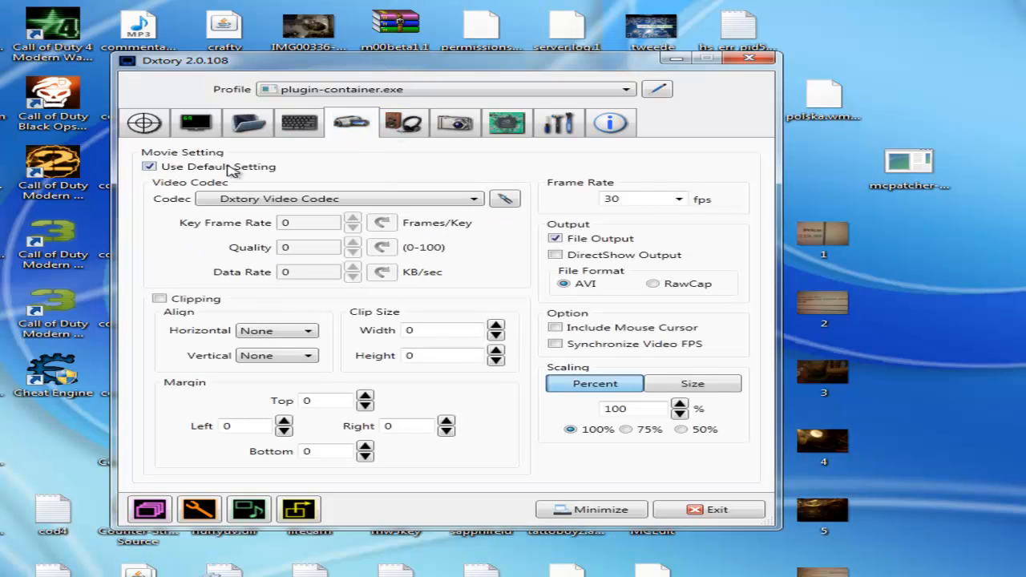
mouse_move(228, 171)
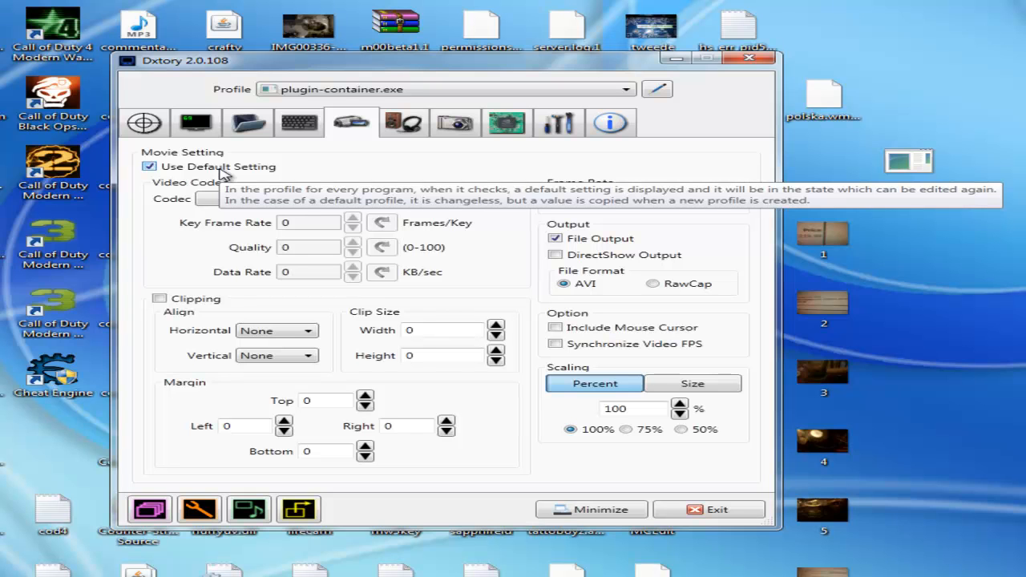
- Untick Use Default Setting for movies, then show the D:\Video's folder settings
click(149, 166)
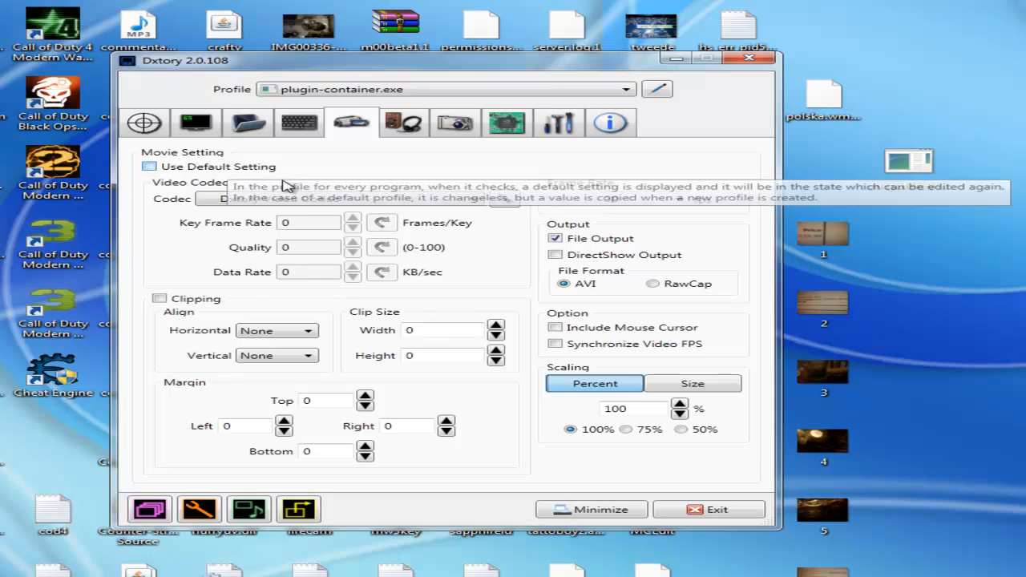
click(247, 122)
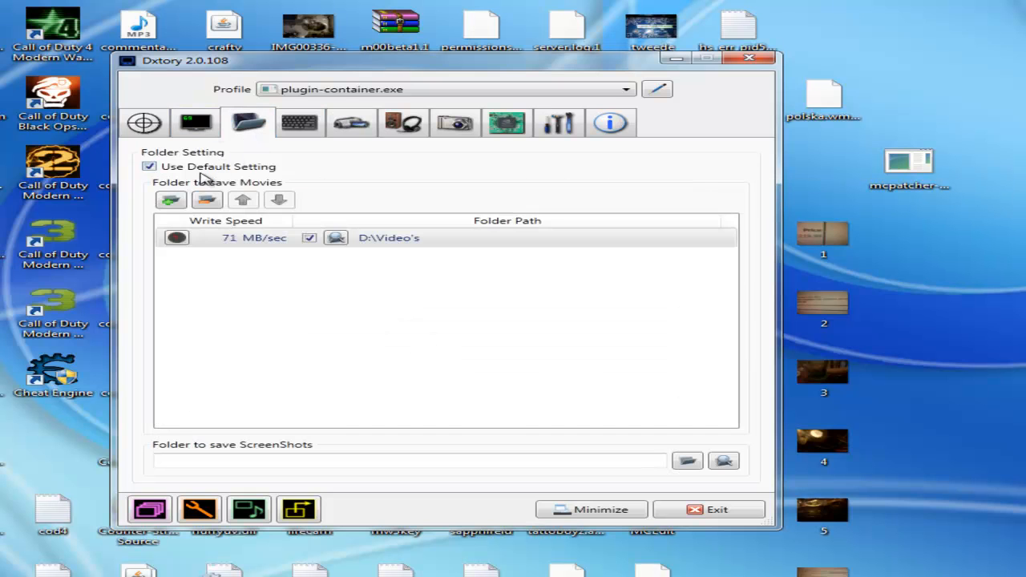
- Untick folder defaults and expand Computer in Browse For Folder to list drives
click(149, 166)
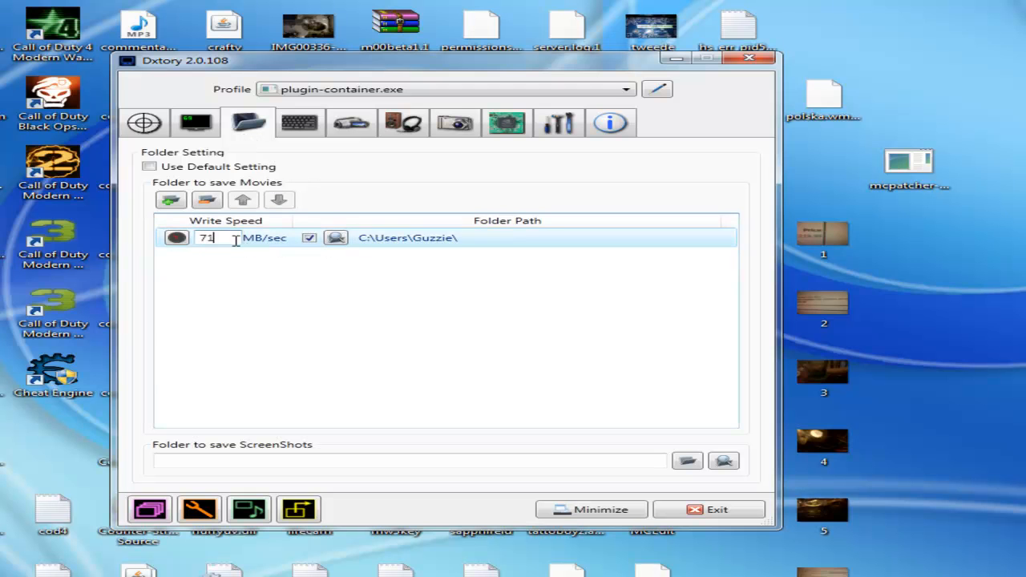
click(336, 237)
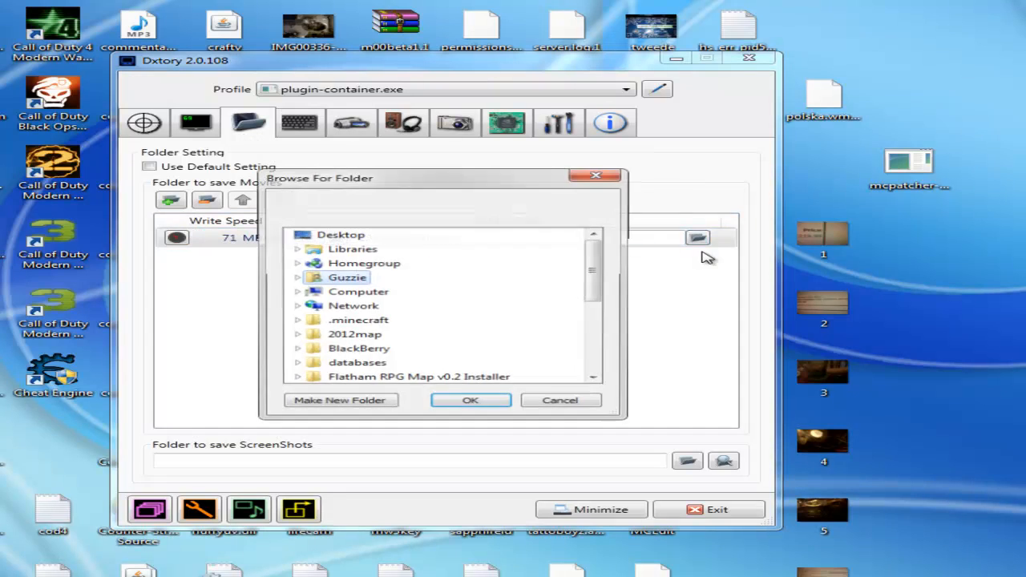
click(297, 291)
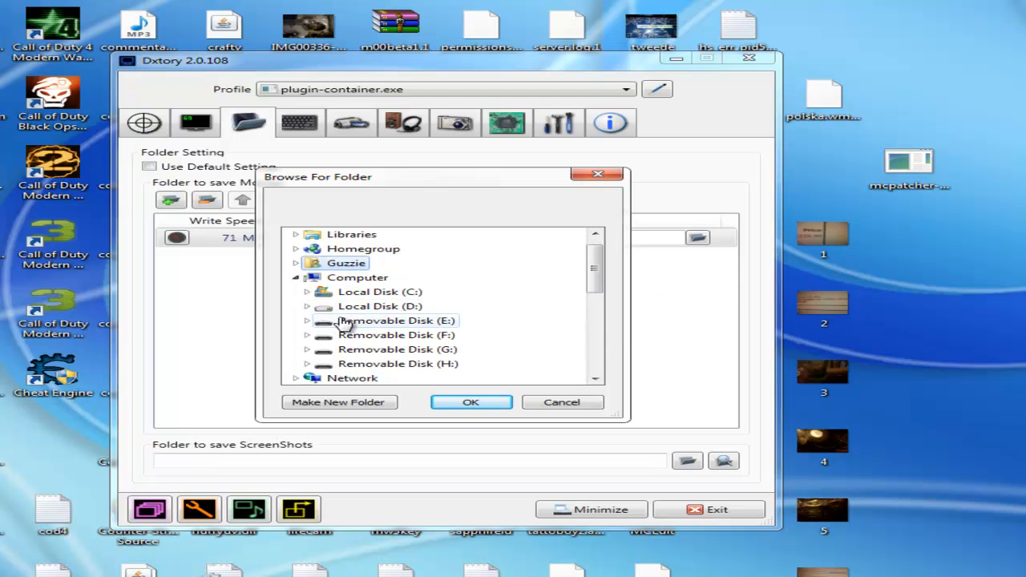
click(471, 402)
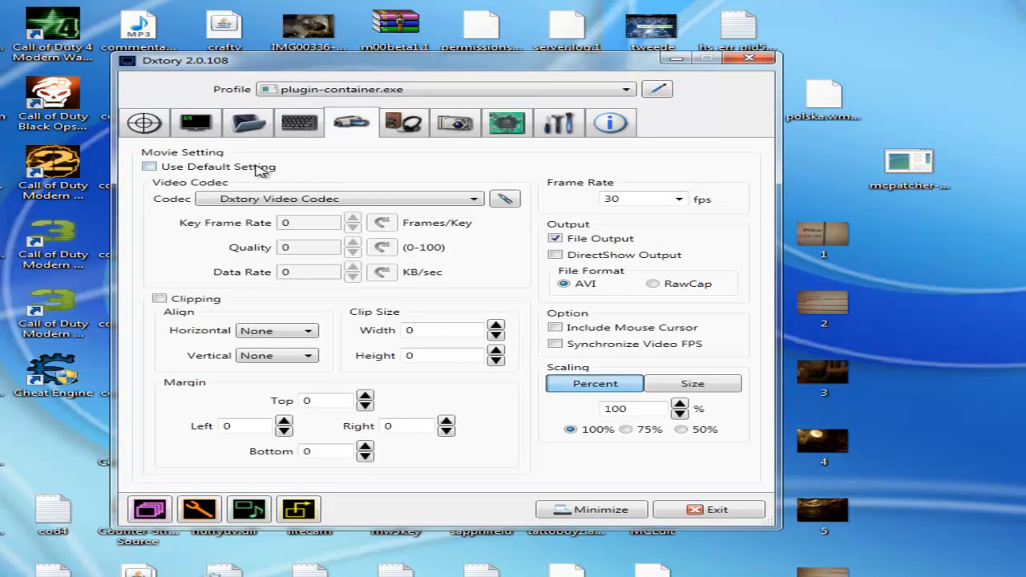
- Review the codec list, keeping Dxtory Video Codec selected at 30 fps
click(473, 198)
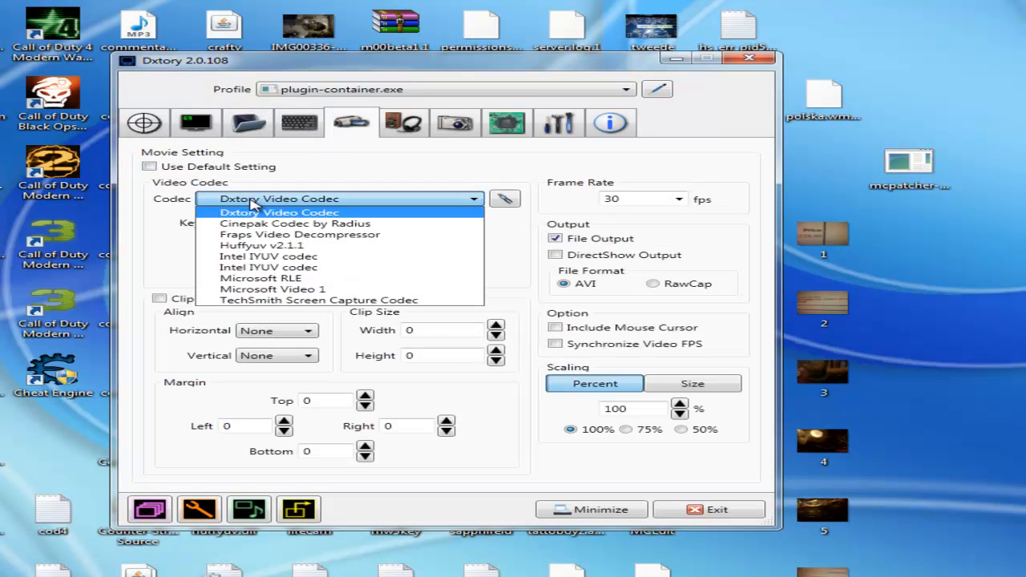
click(279, 211)
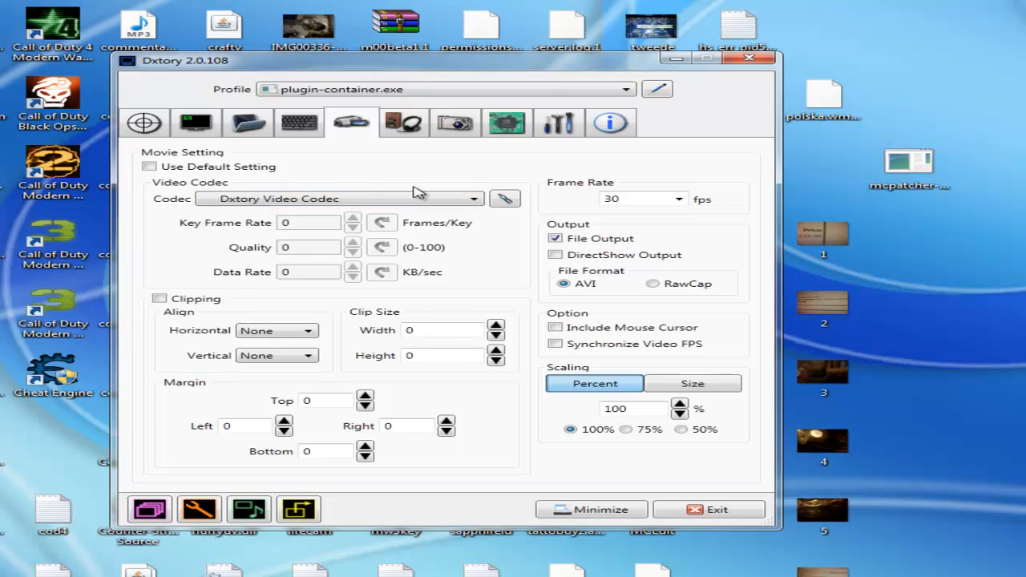
mouse_move(505, 199)
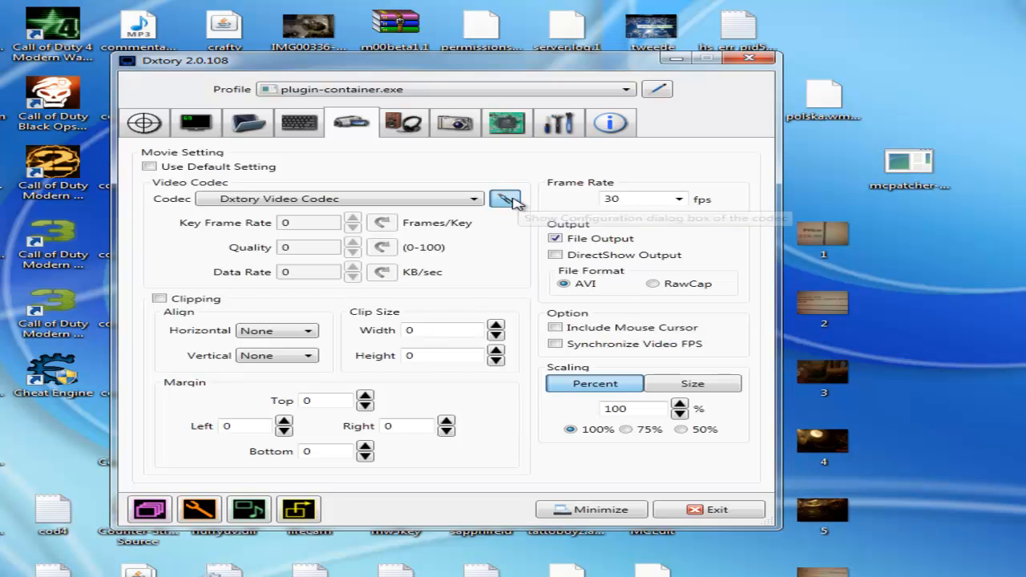
- Configure Dxtory Video Codec for YUV420(2x2) Medium Quality with Compress ticked
click(506, 199)
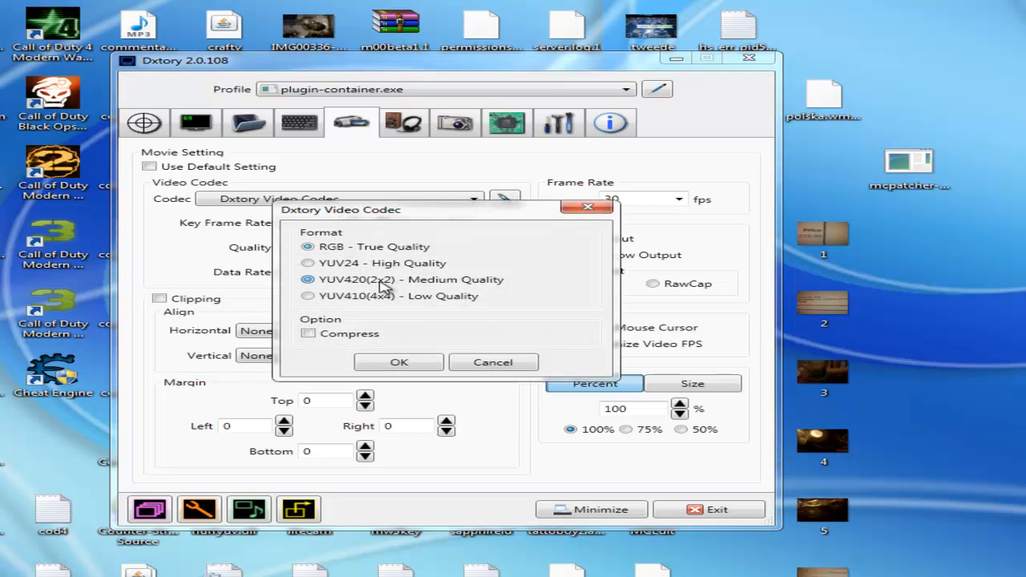
click(308, 263)
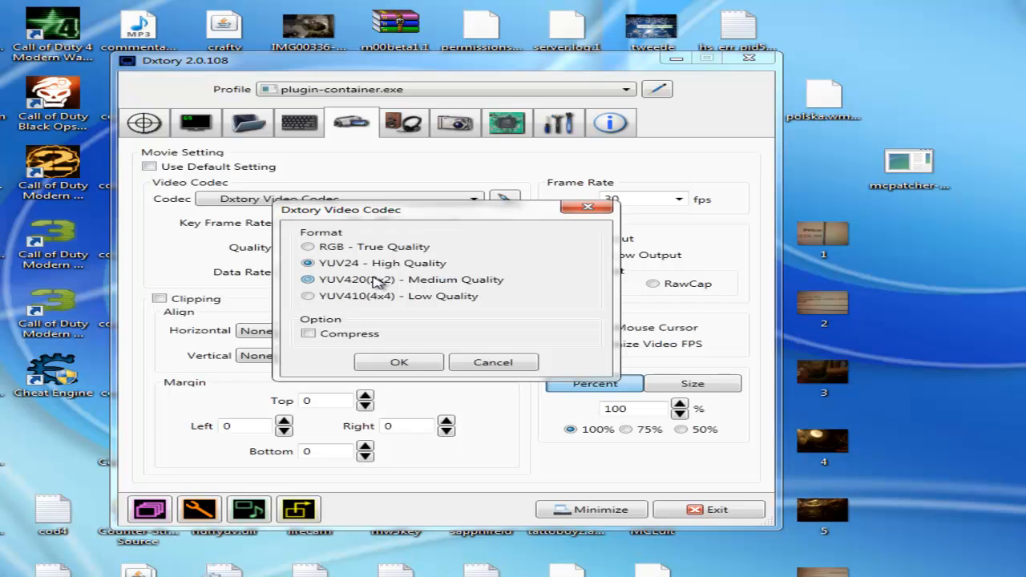
click(307, 279)
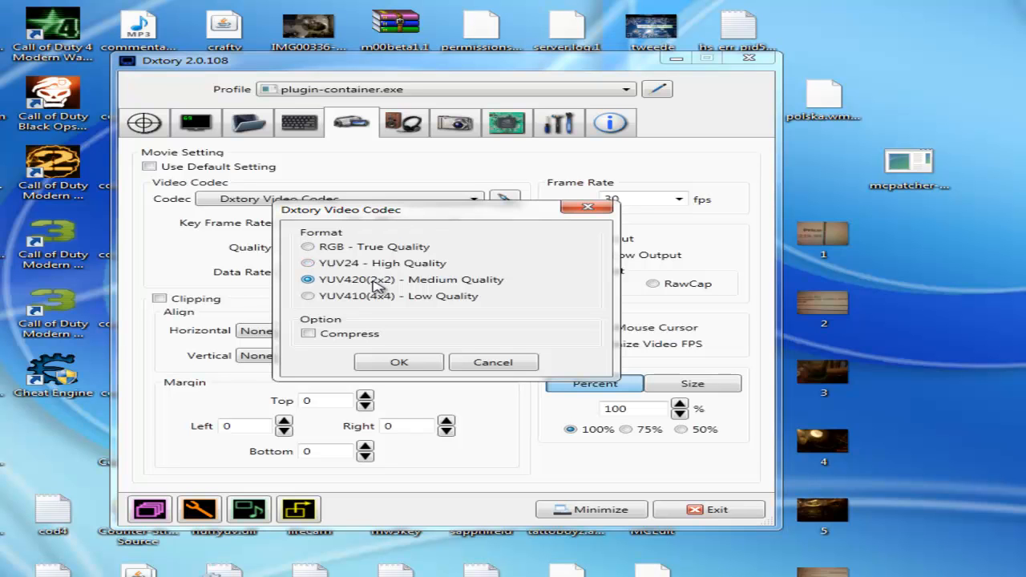
mouse_move(360, 325)
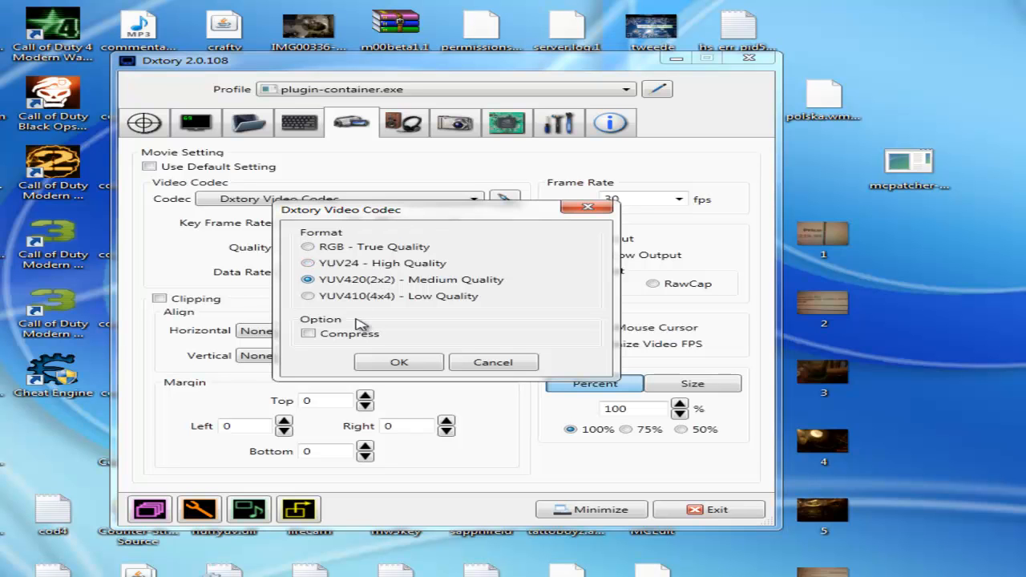
click(307, 263)
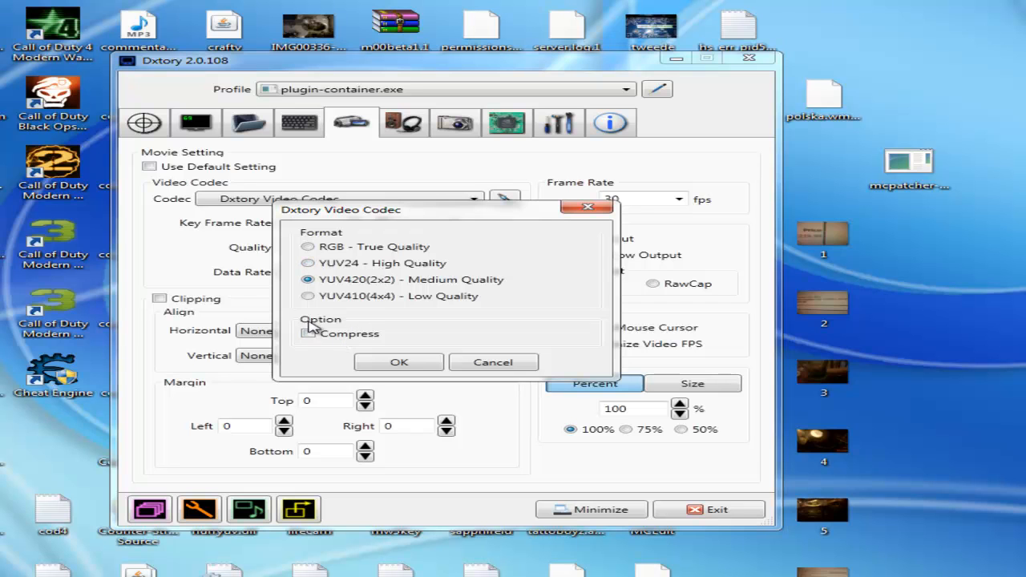
click(308, 334)
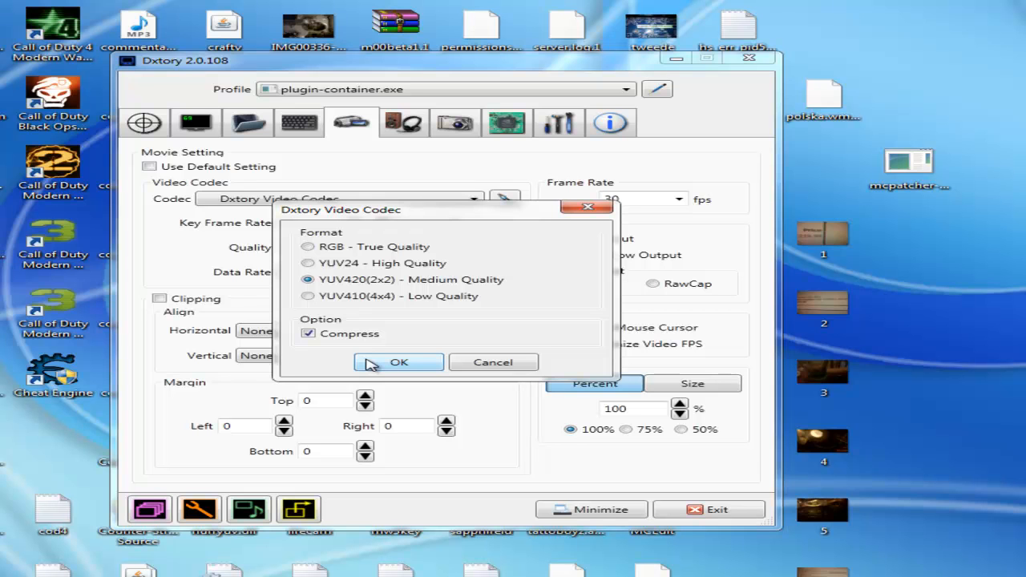
click(399, 363)
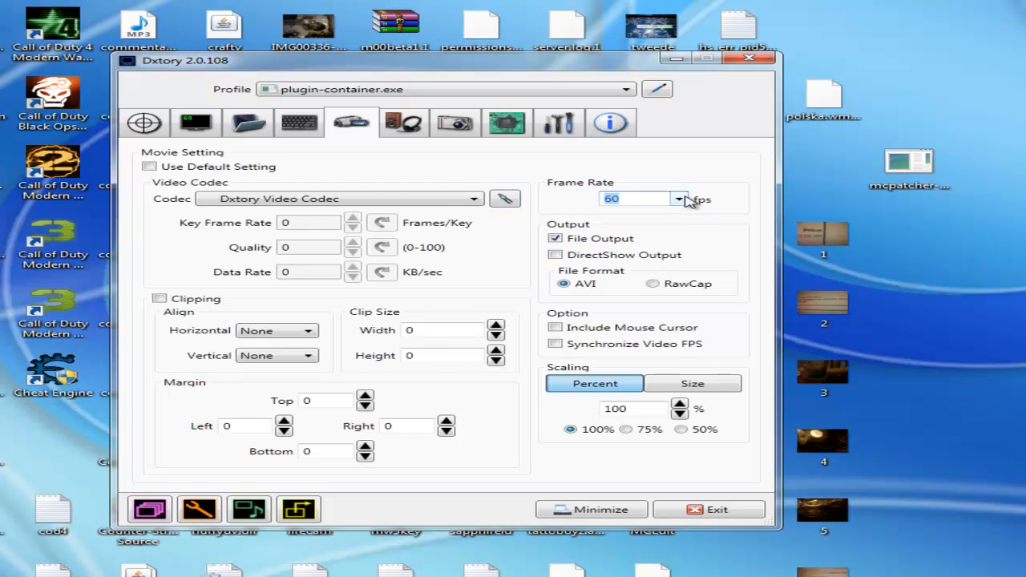
mouse_move(621, 265)
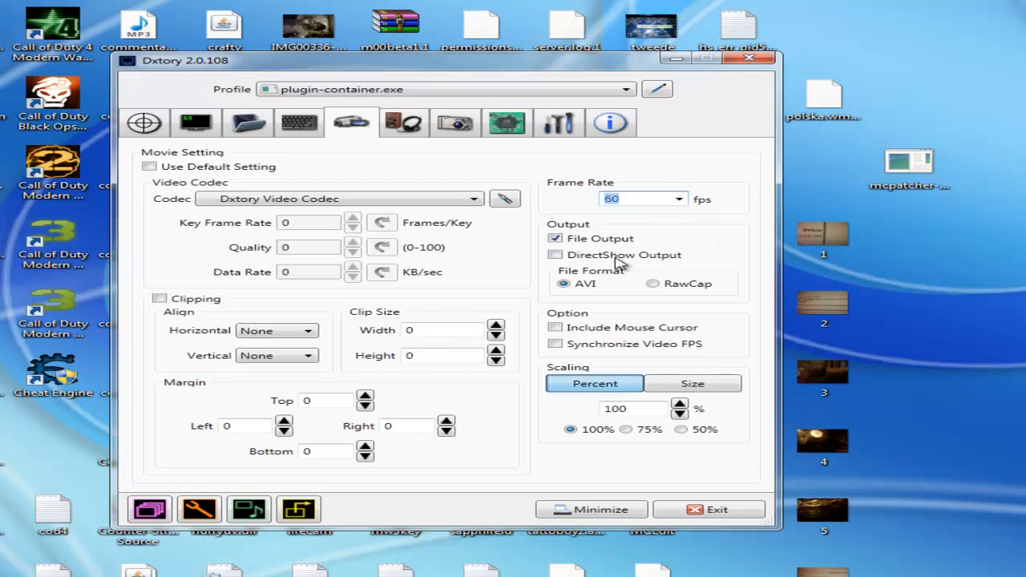
mouse_move(608, 369)
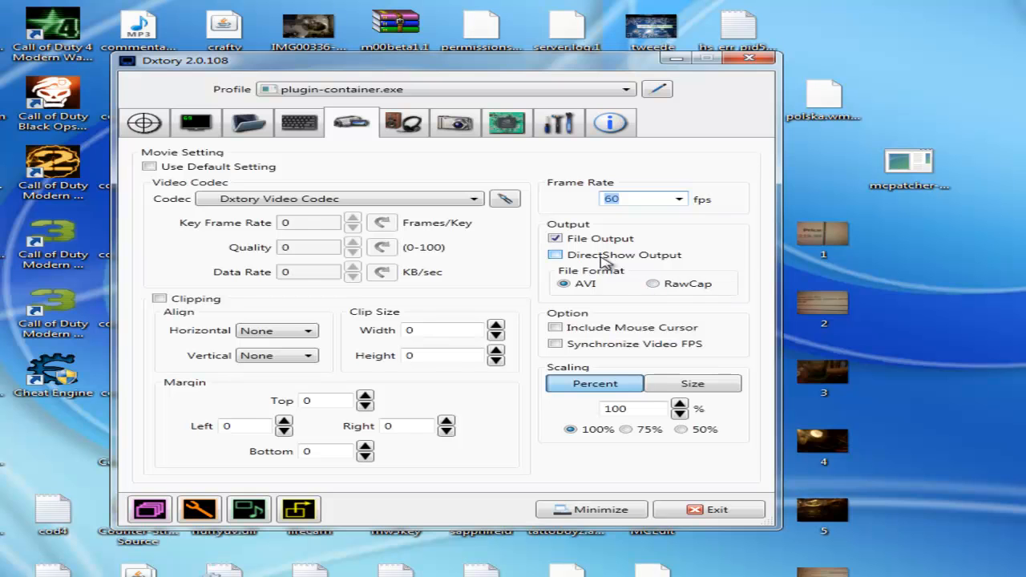
mouse_move(624, 260)
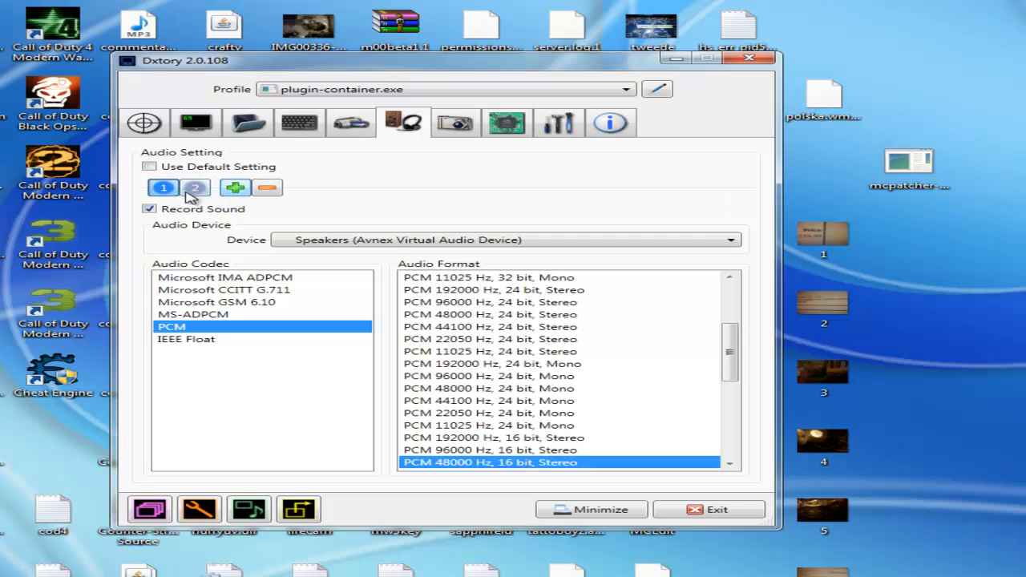
- Assign USB Speakers to track 1 and USB Microphone at volume 96 to track 2
click(728, 240)
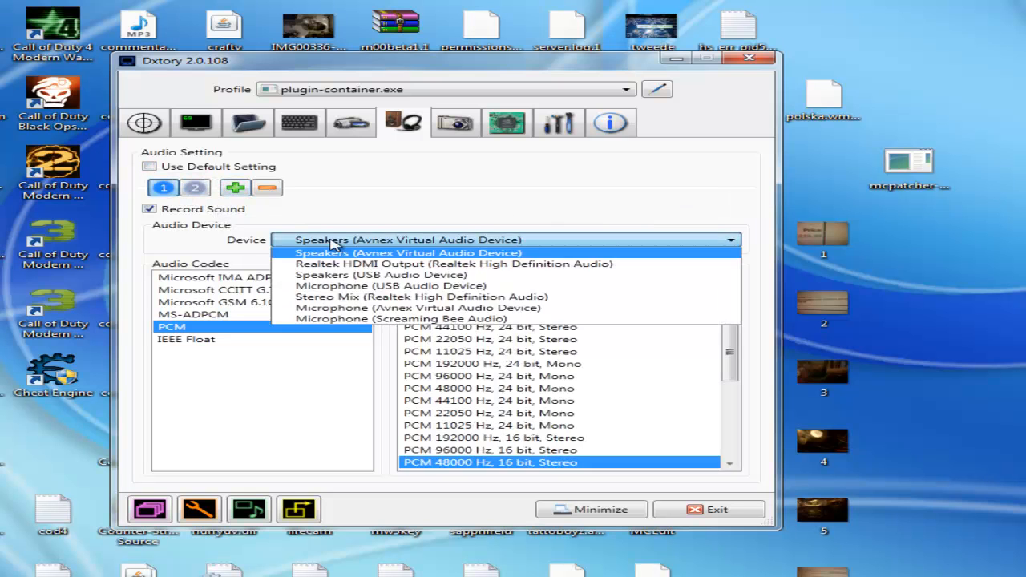
mouse_move(364, 286)
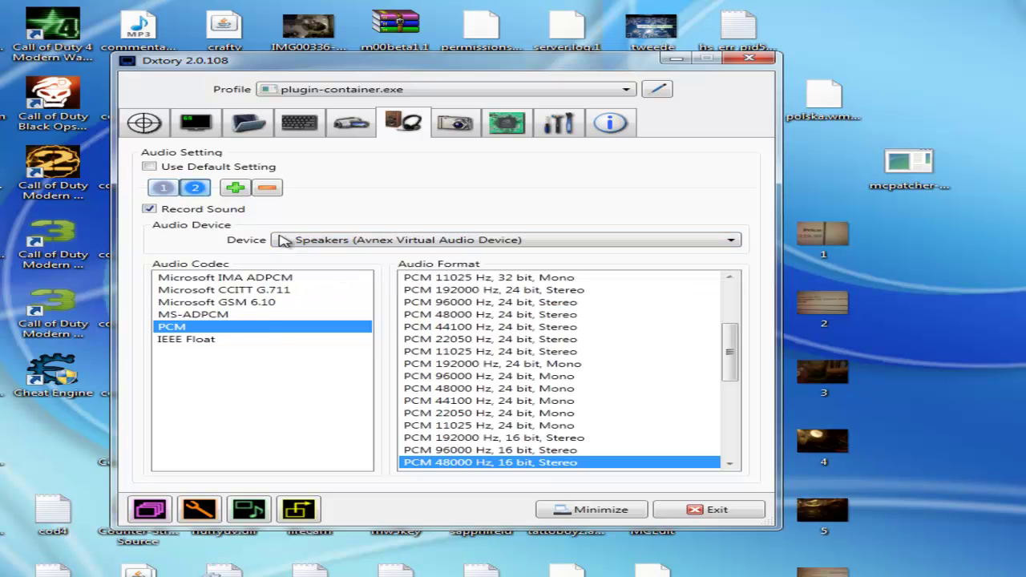
click(730, 240)
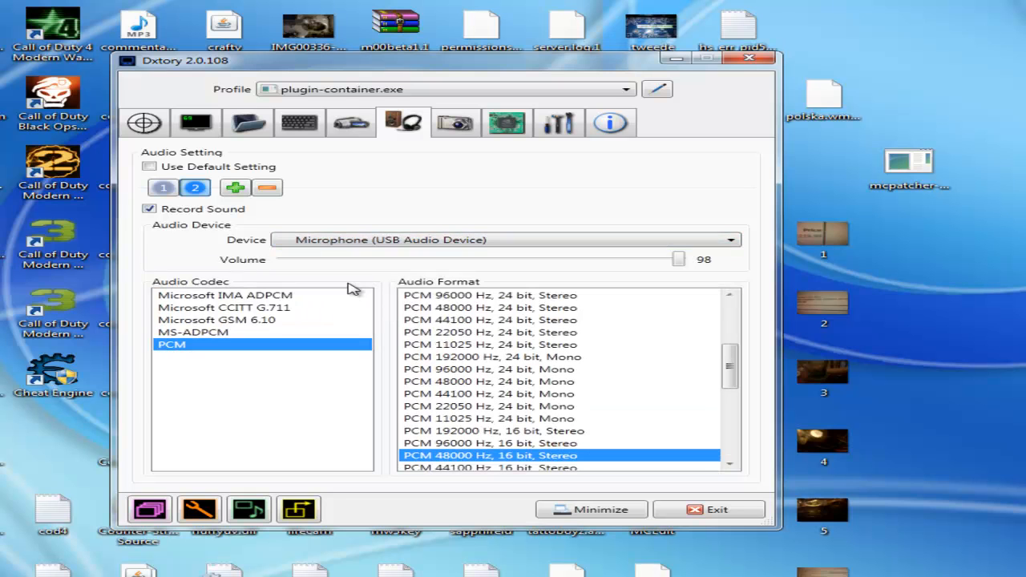
click(162, 187)
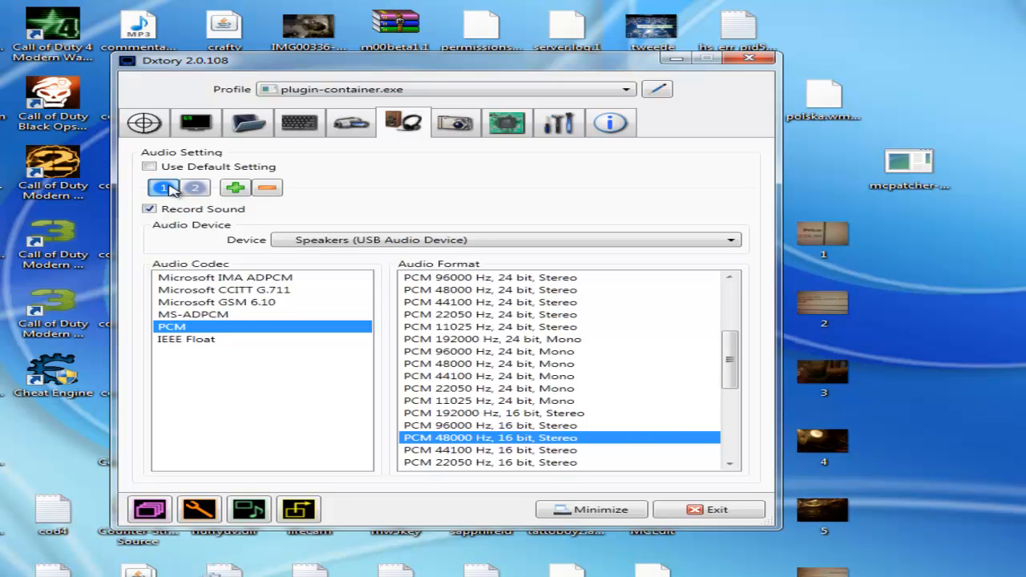
click(195, 188)
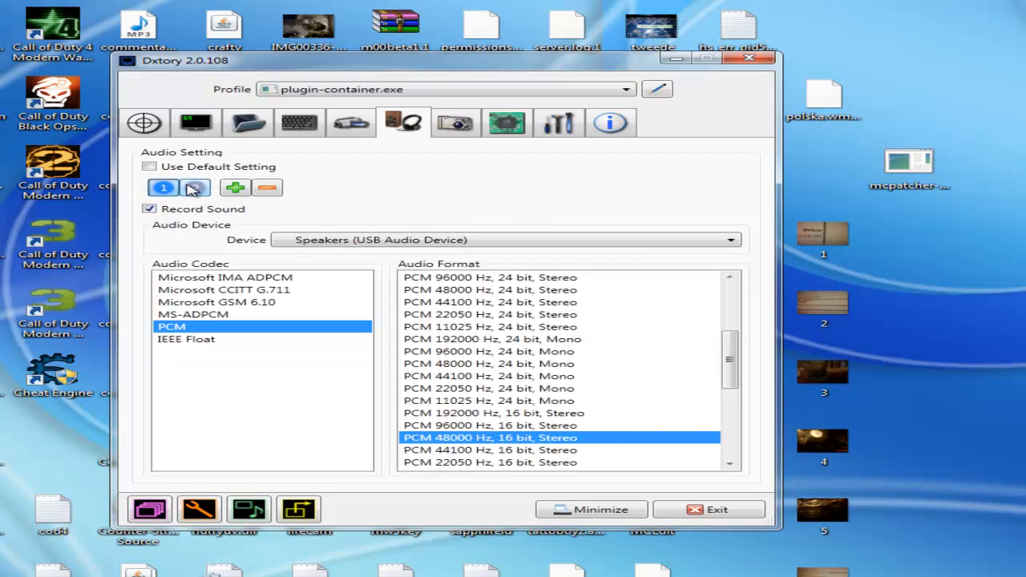
click(194, 187)
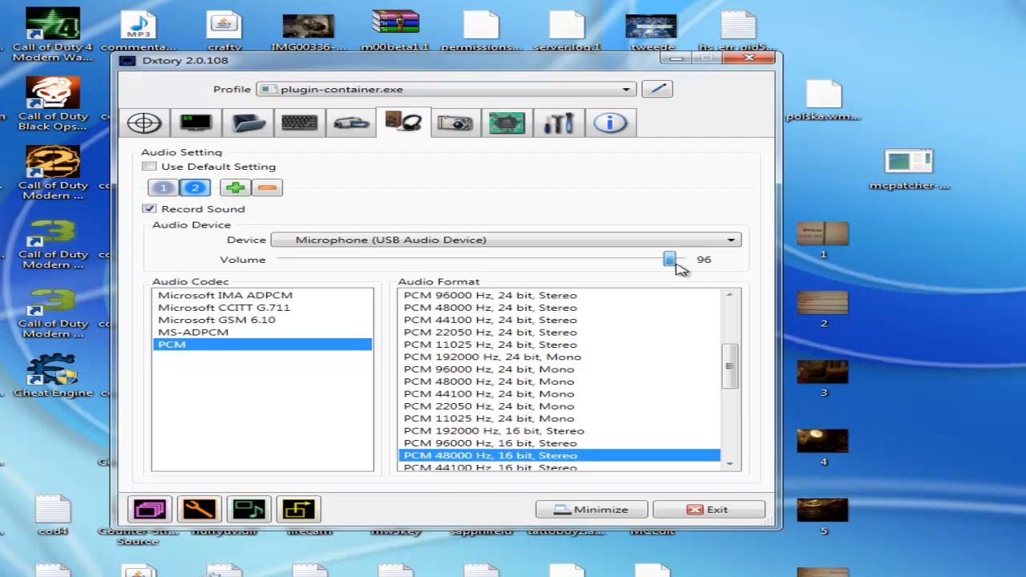
drag(671, 259, 687, 259)
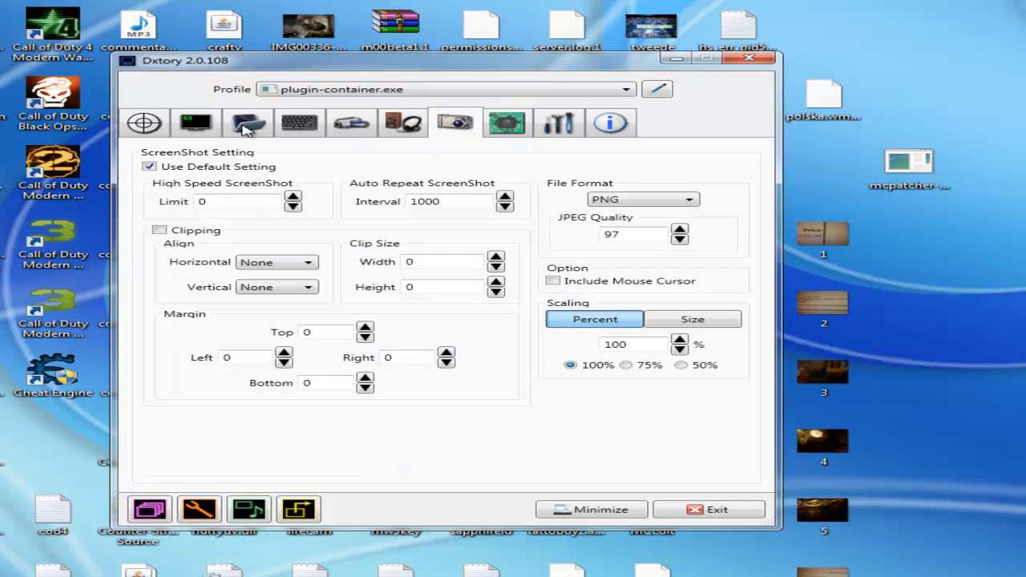
mouse_move(303, 179)
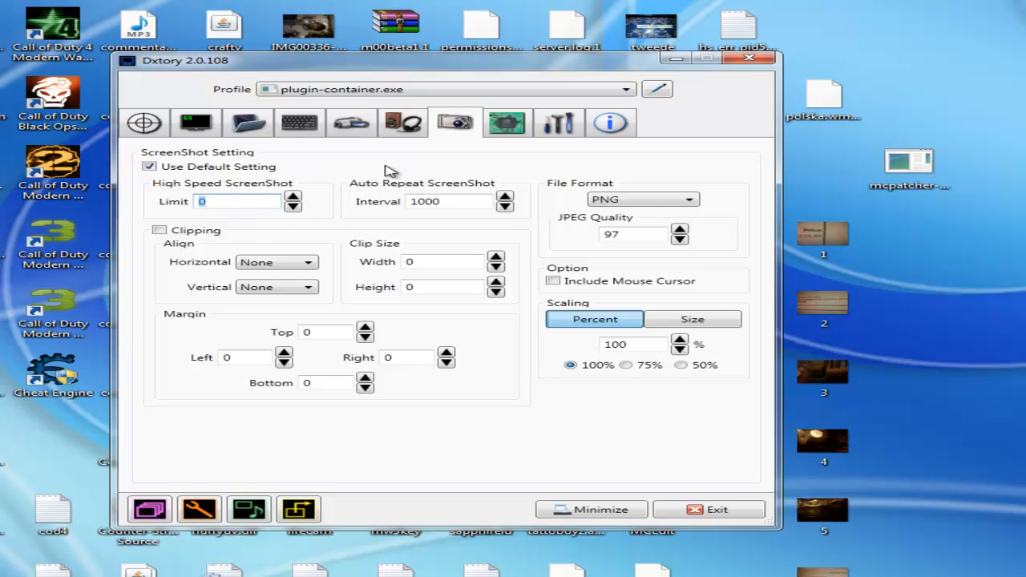
mouse_move(642, 199)
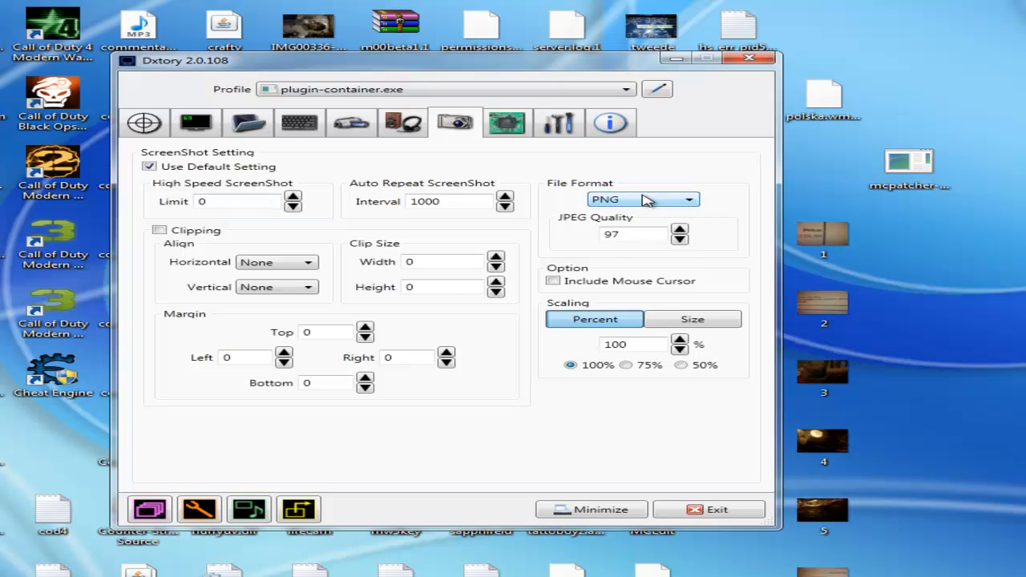
- Set screenshot JPEG quality to 100, then view the Advanced and Info pages
click(680, 230)
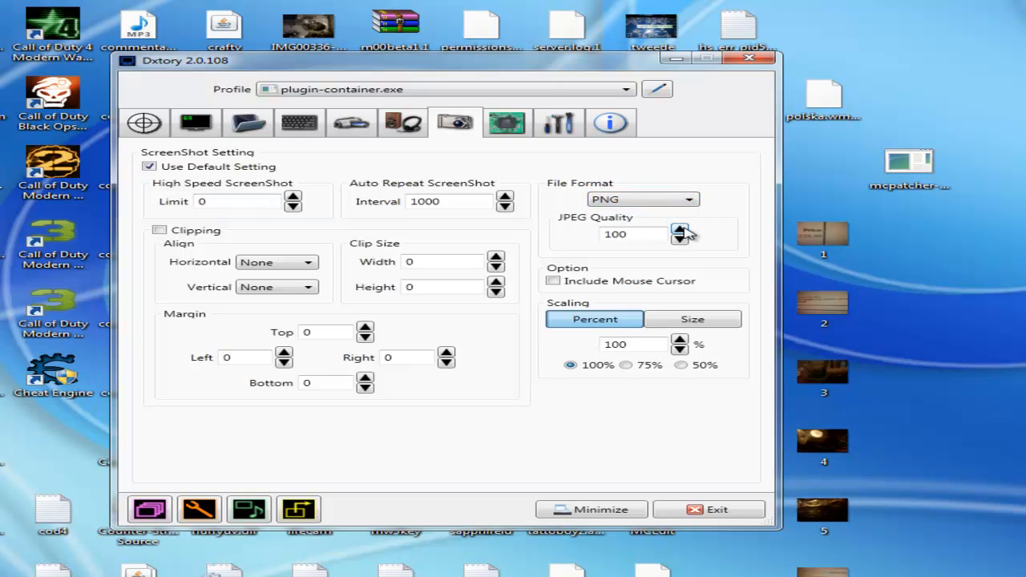
click(506, 123)
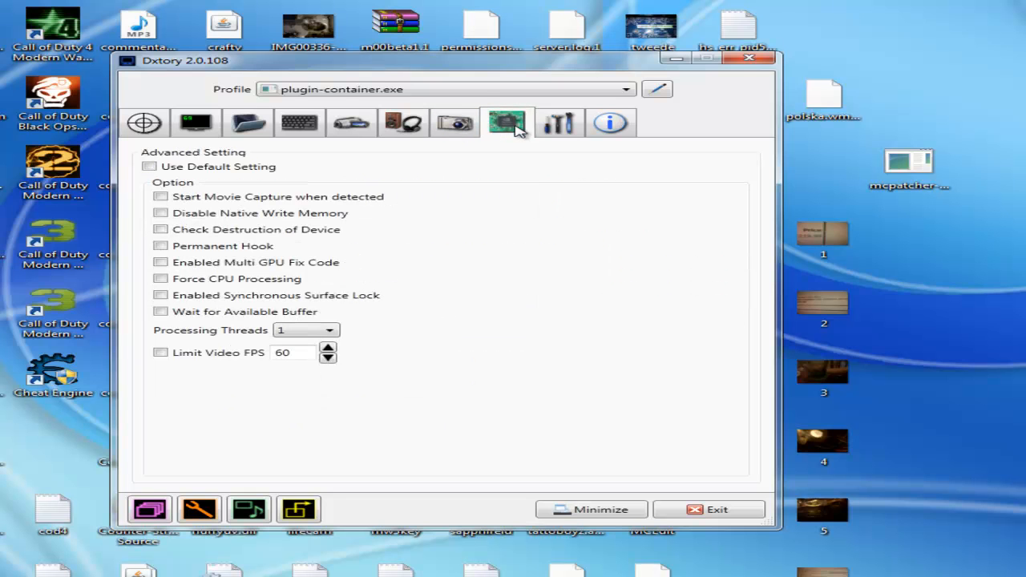
mouse_move(536, 137)
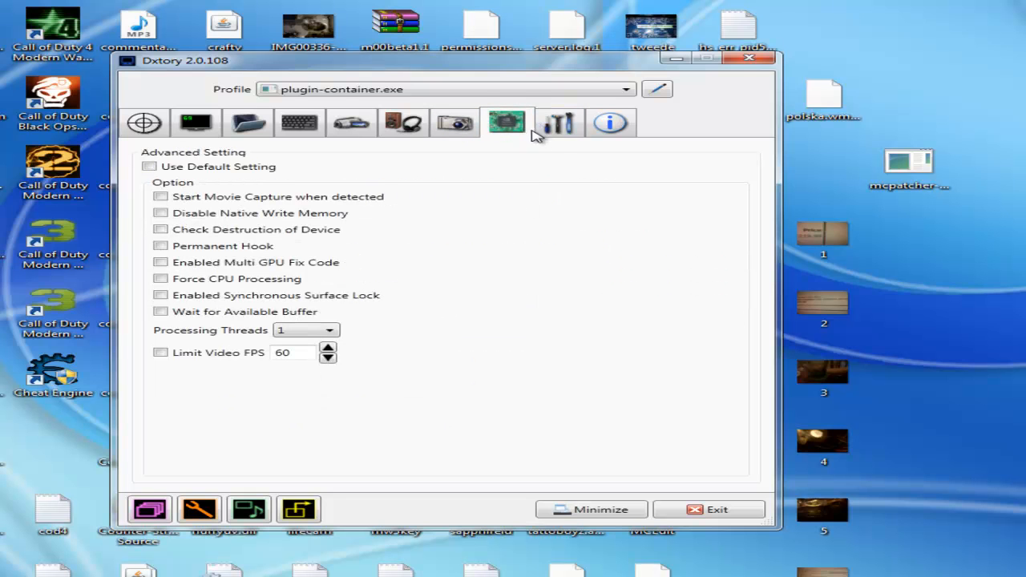
click(610, 123)
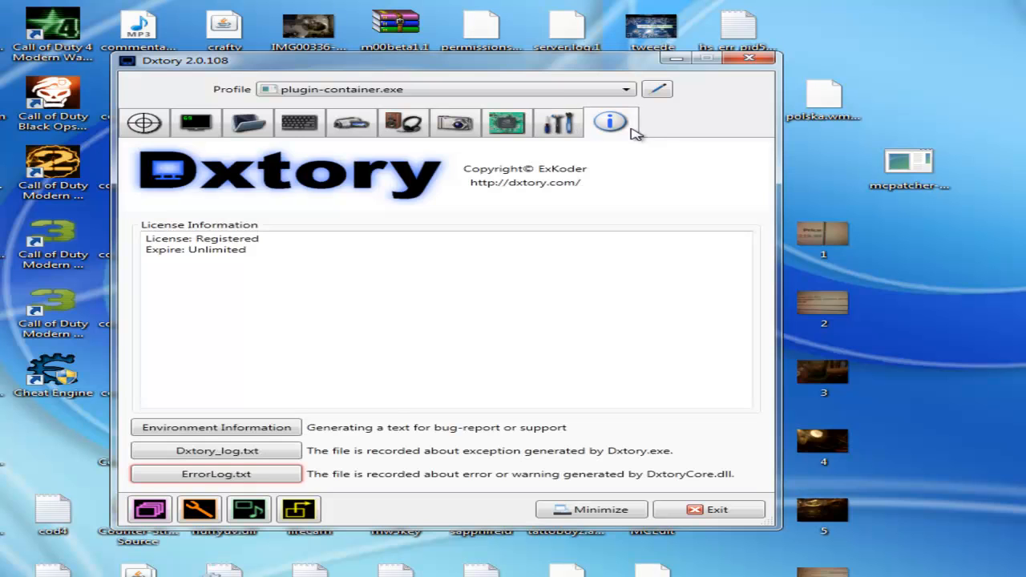
mouse_move(558, 123)
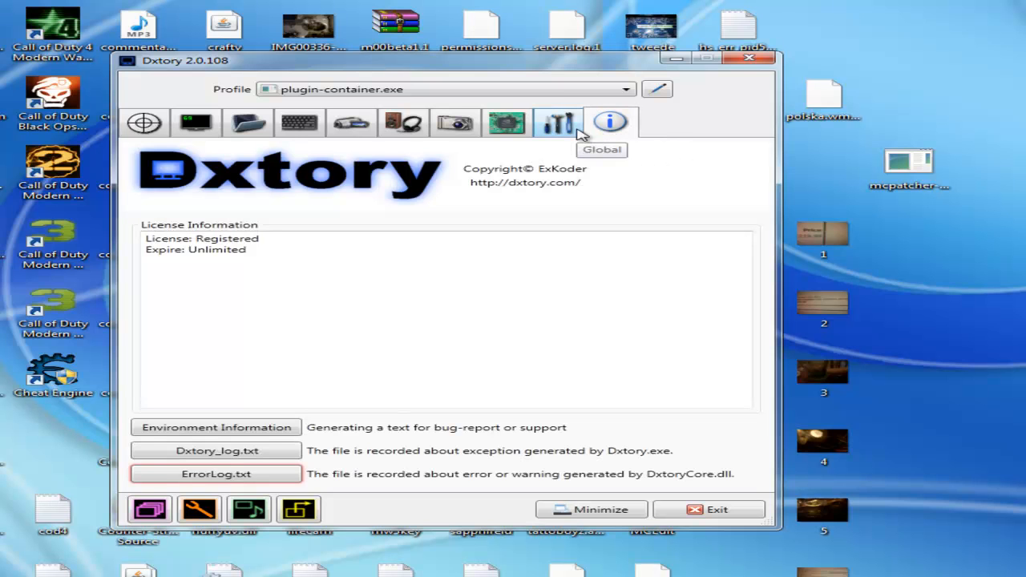
mouse_move(567, 191)
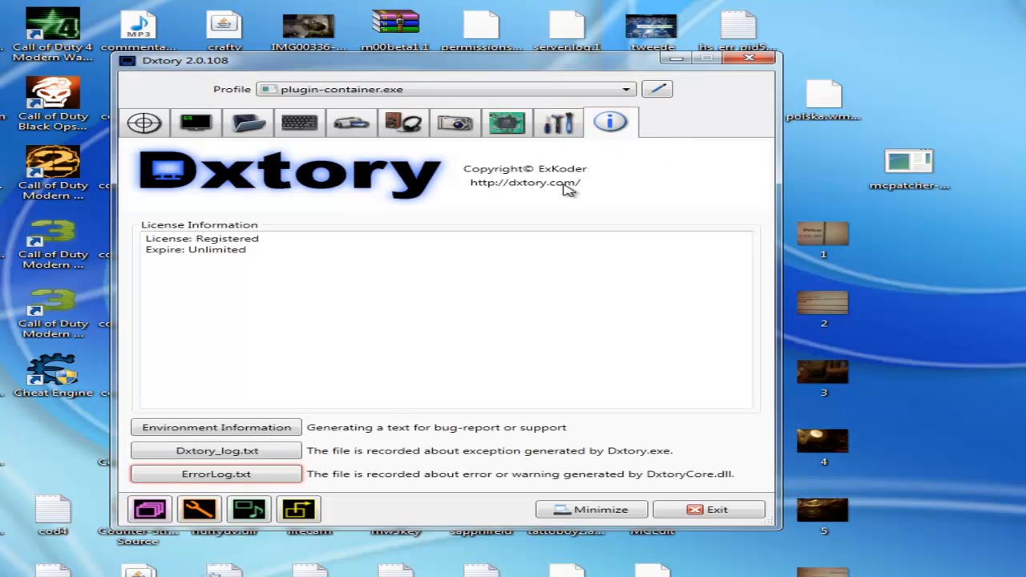
double_click(196, 250)
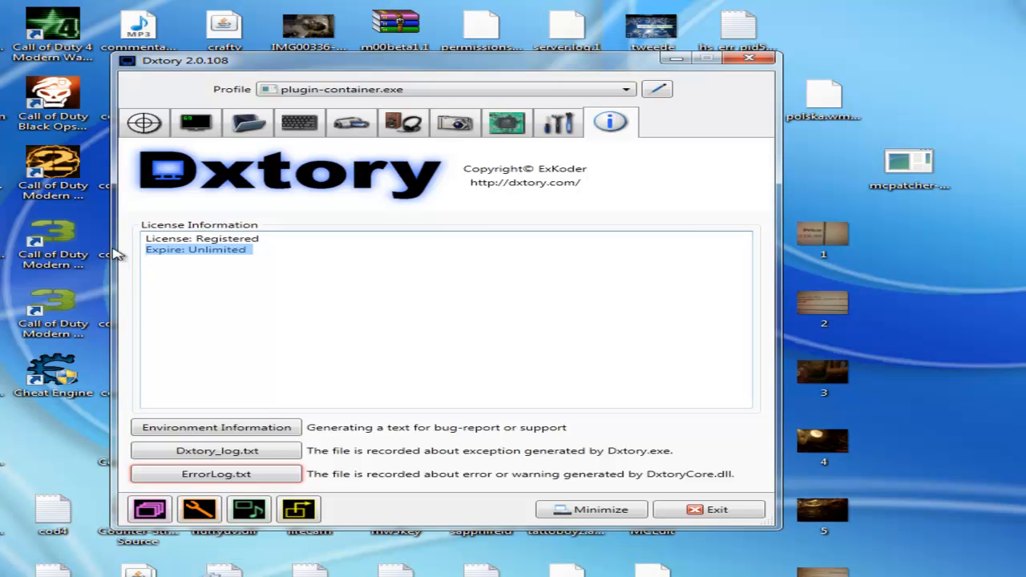
click(357, 309)
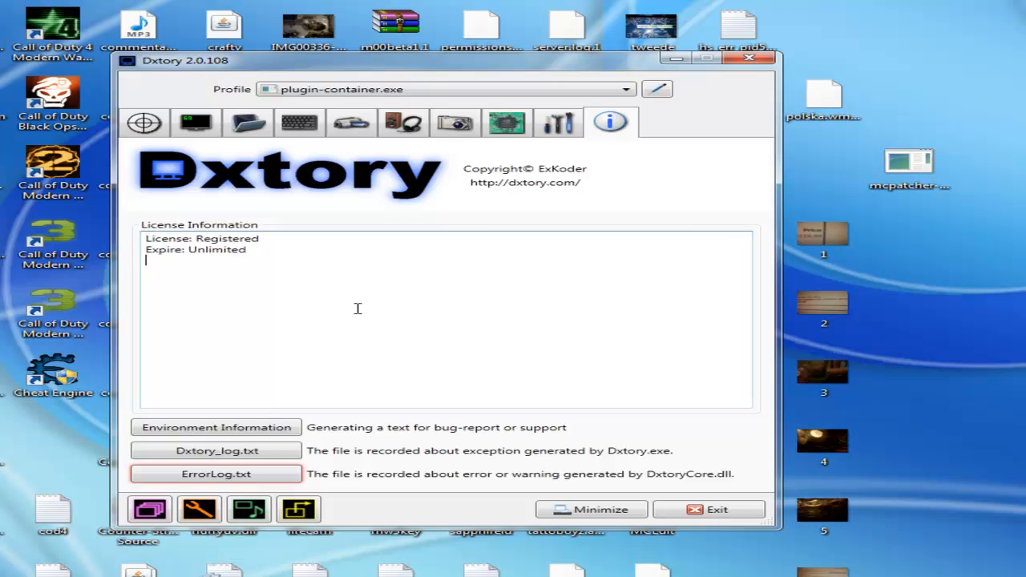
mouse_move(569, 193)
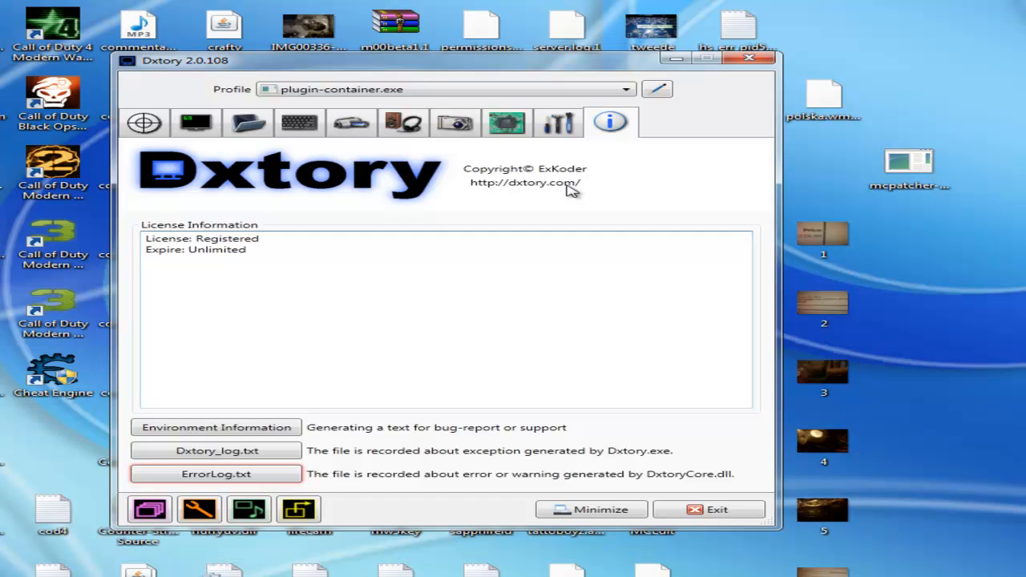
mouse_move(594, 370)
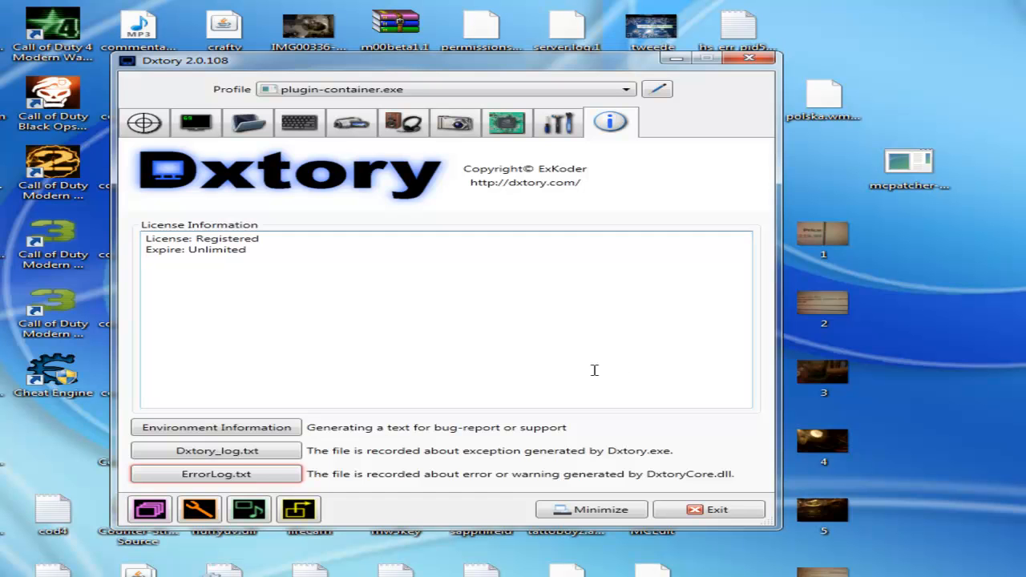